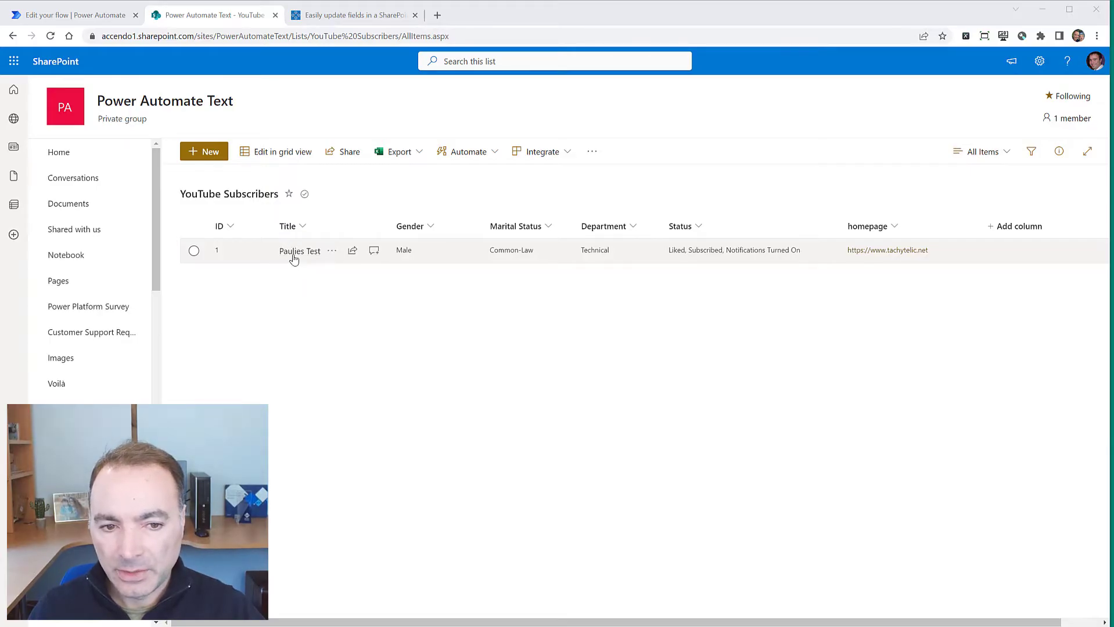
{"action": "mouse_move", "coordinate": [406, 258]}
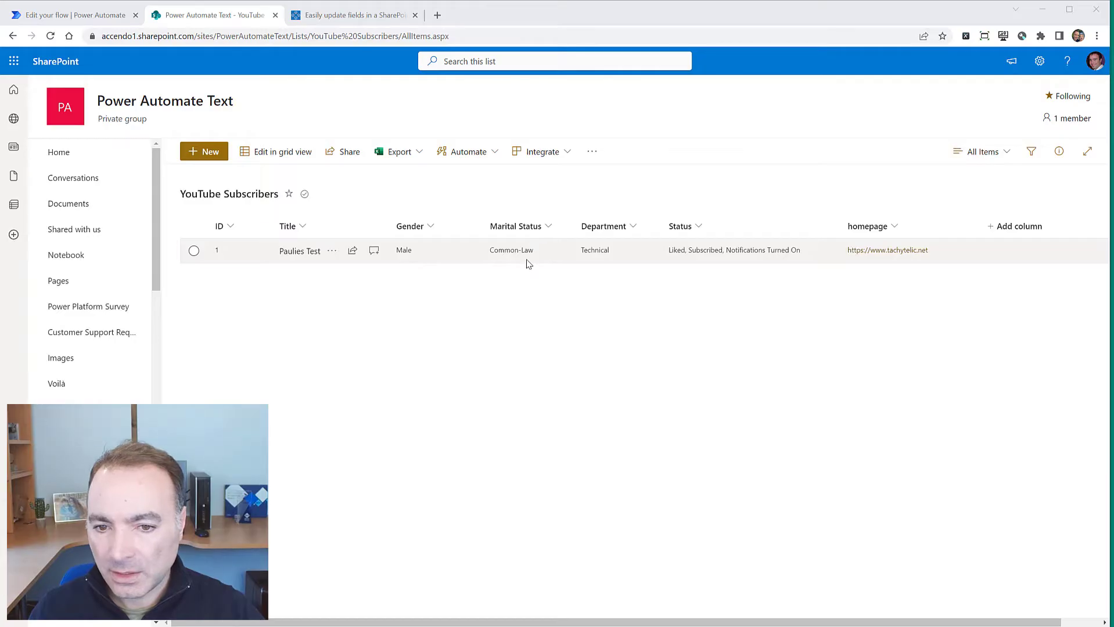
{"action": "mouse_move", "coordinate": [599, 255]}
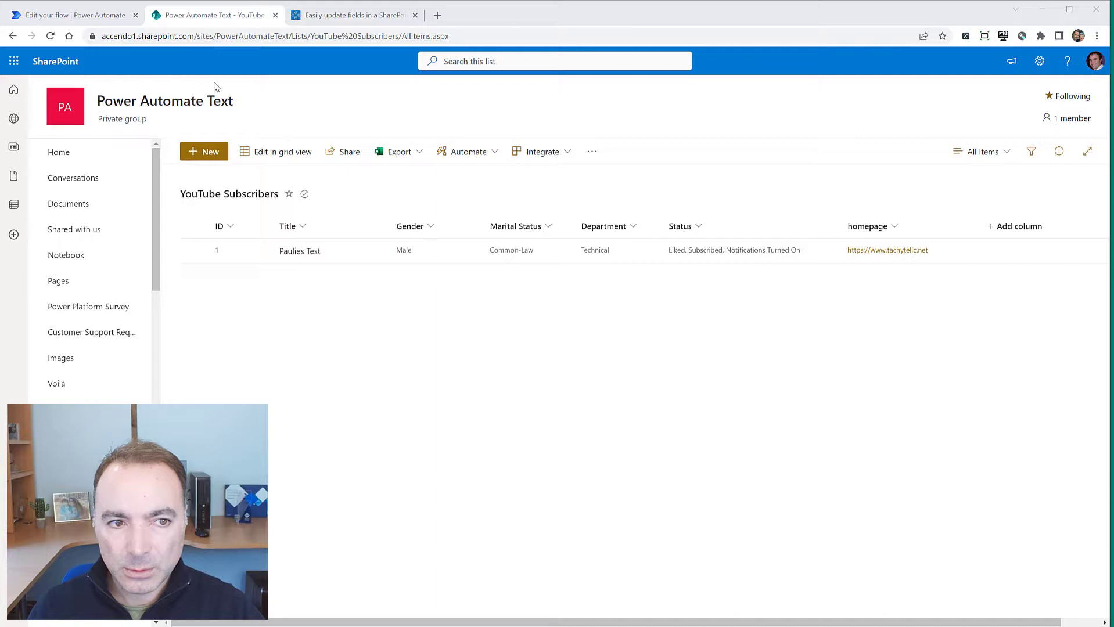
Step: Review the normal Update item action's filled column values against the SharePoint subscriber item
{"action": "left_click", "coordinate": [71, 14]}
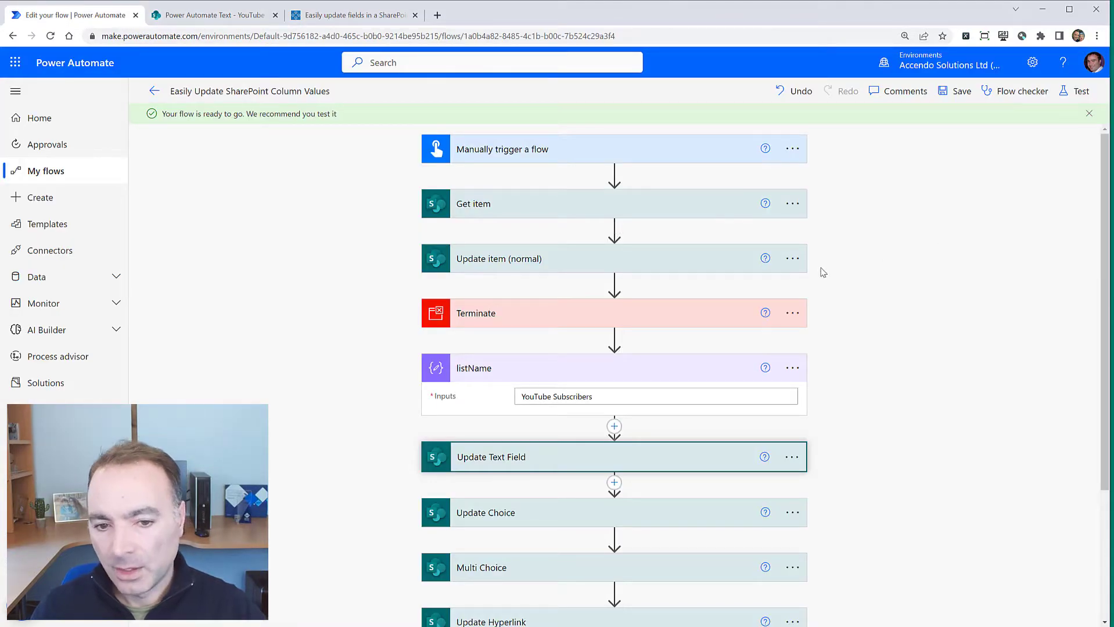
{"action": "mouse_move", "coordinate": [567, 209]}
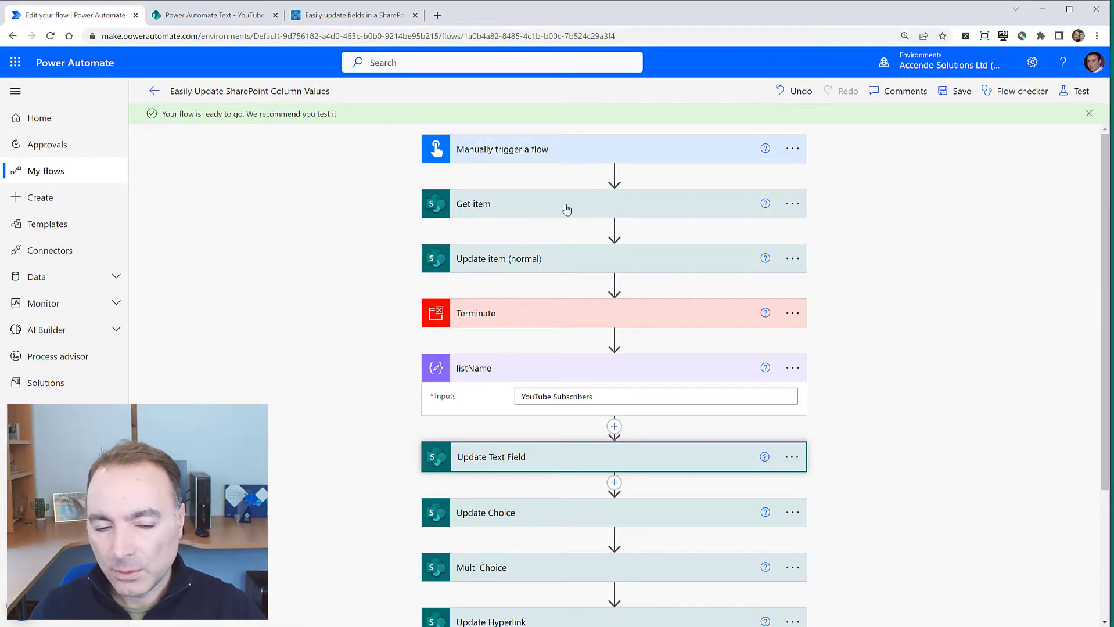
{"action": "left_click", "coordinate": [499, 259]}
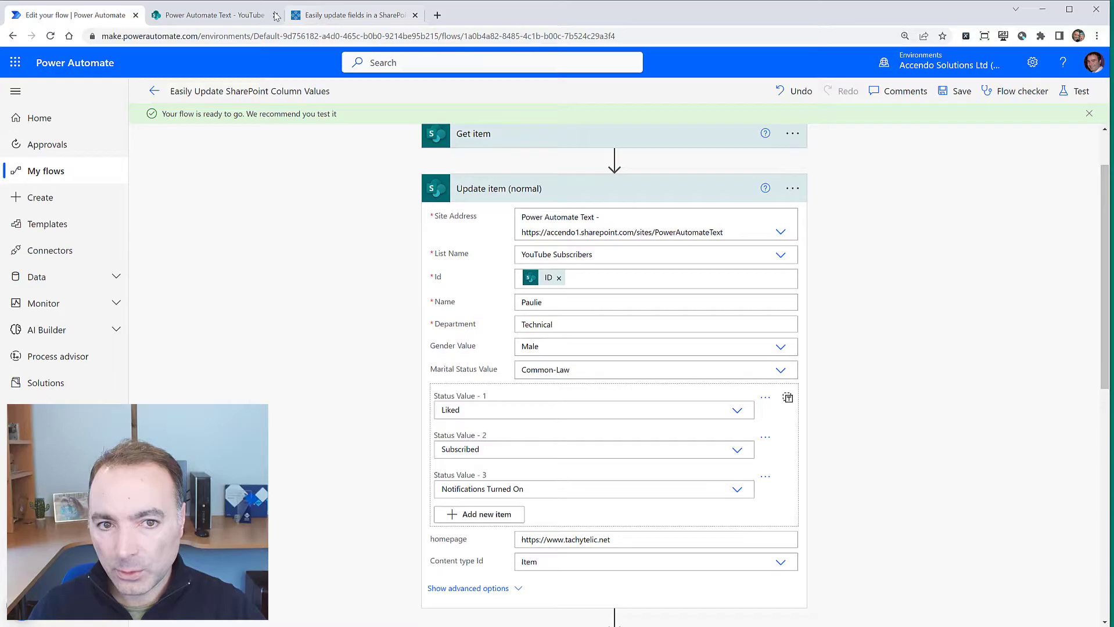
{"action": "left_click", "coordinate": [212, 14]}
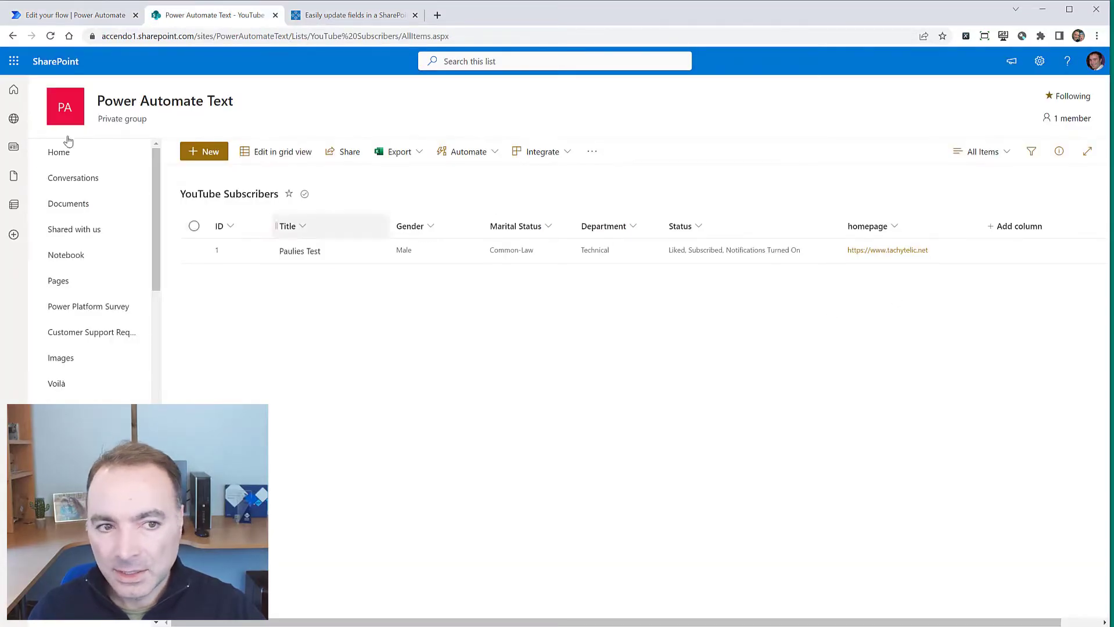
{"action": "left_click", "coordinate": [71, 14]}
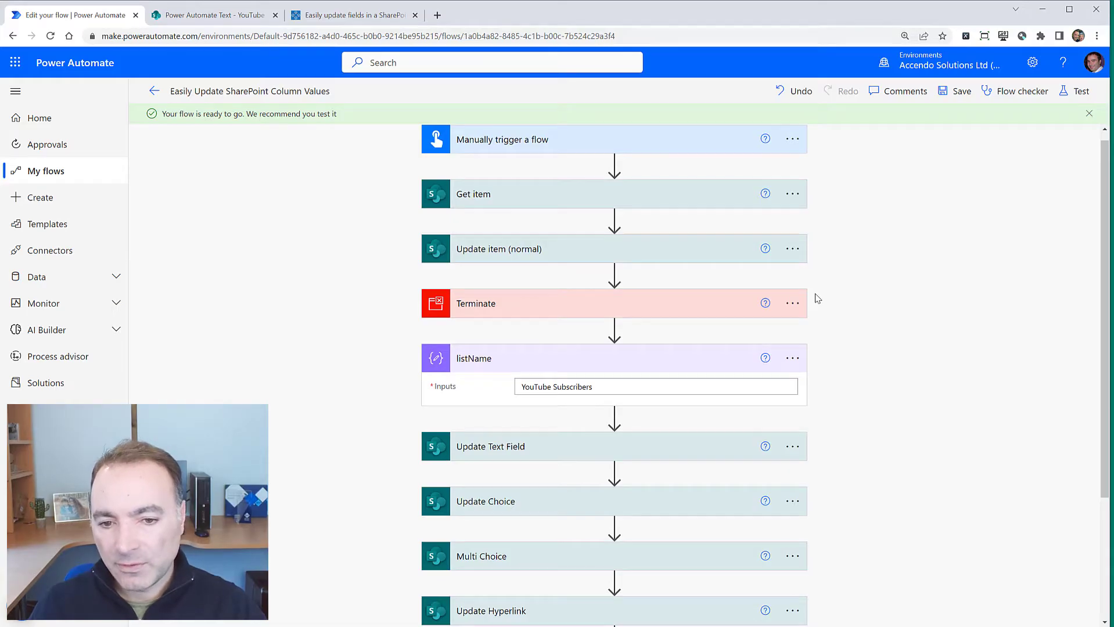
{"action": "mouse_move", "coordinate": [898, 395]}
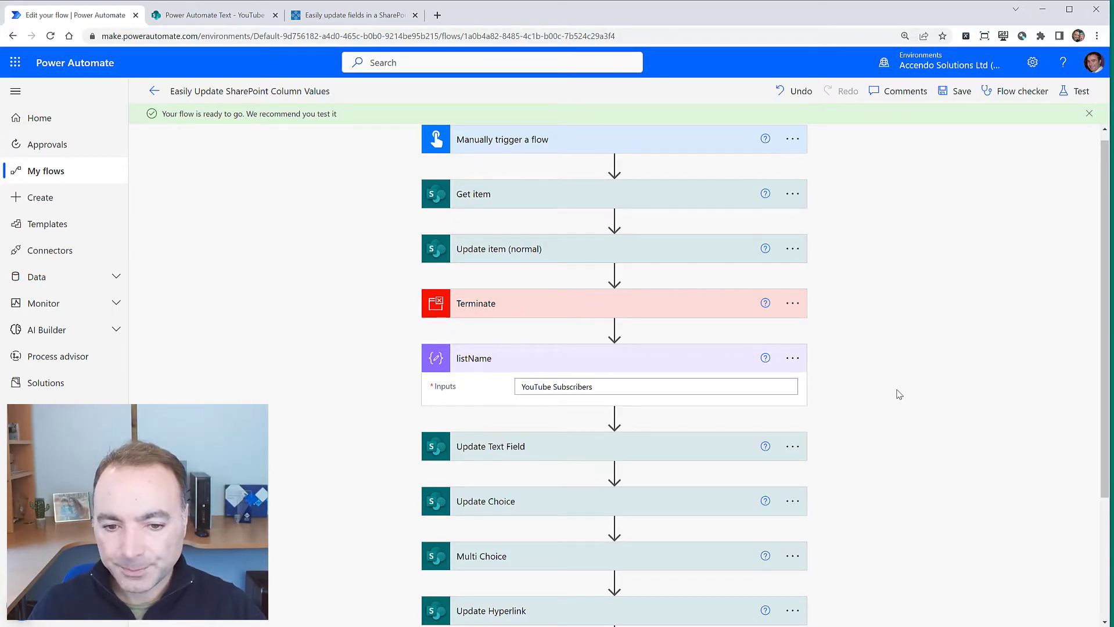
Step: Place the listName Initialize variable right after the trigger, accepting the dependency warning
{"action": "scroll", "scroll_direction": "down", "scroll_amount": 3}
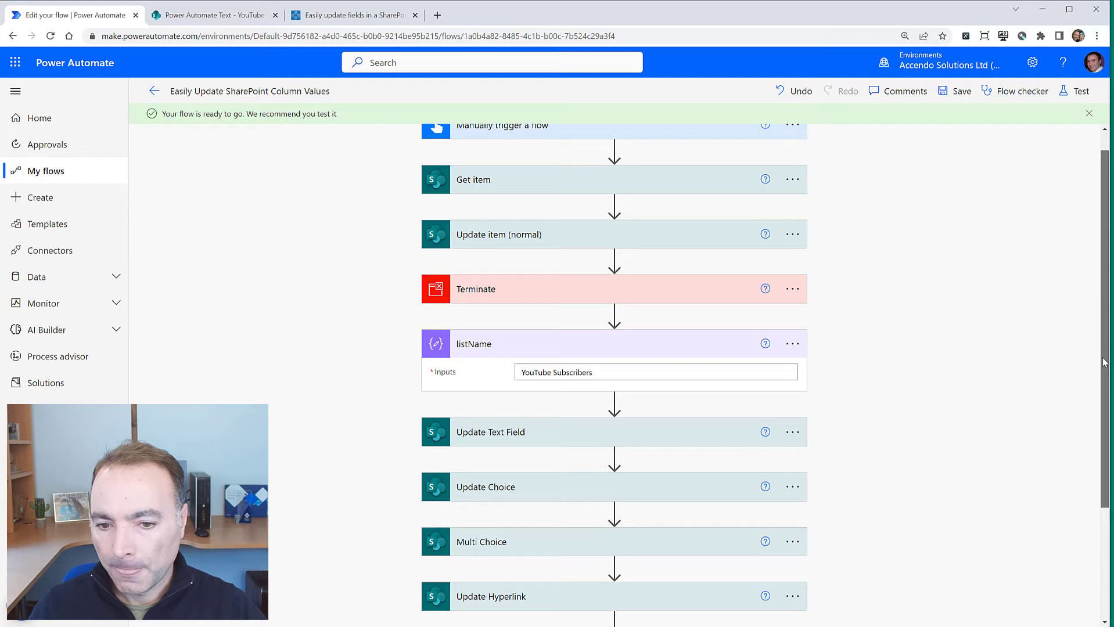
{"action": "scroll", "scroll_direction": "down", "scroll_amount": 3}
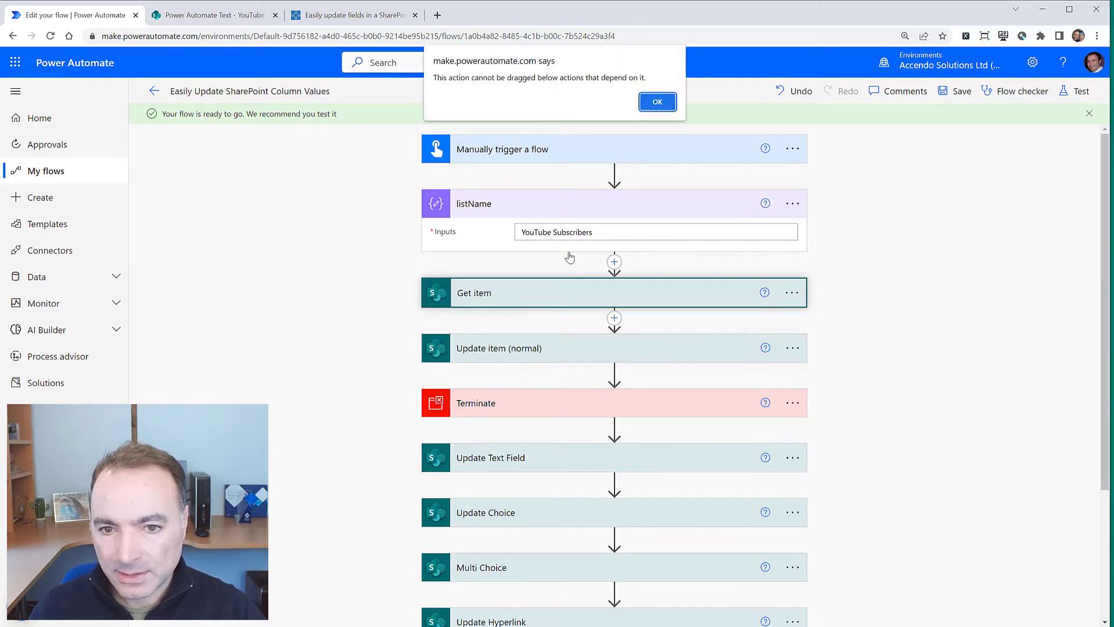
{"action": "left_click", "coordinate": [656, 101]}
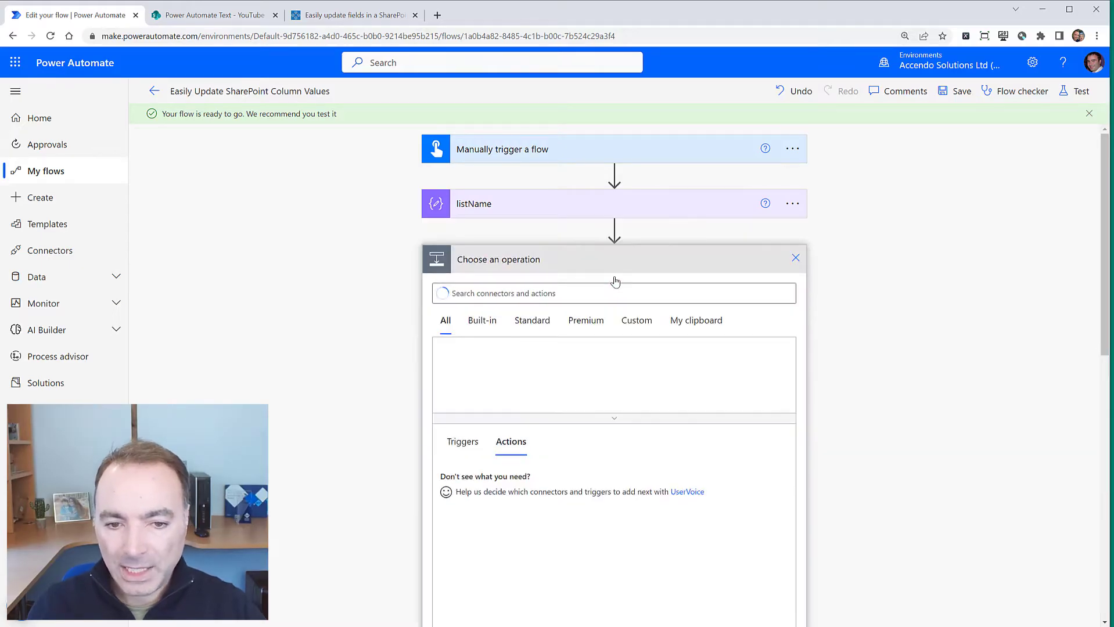
Step: Configure a trial Update item on Power Automate Text / YouTube Subscribers, then delete it
{"action": "type", "text": "up"}
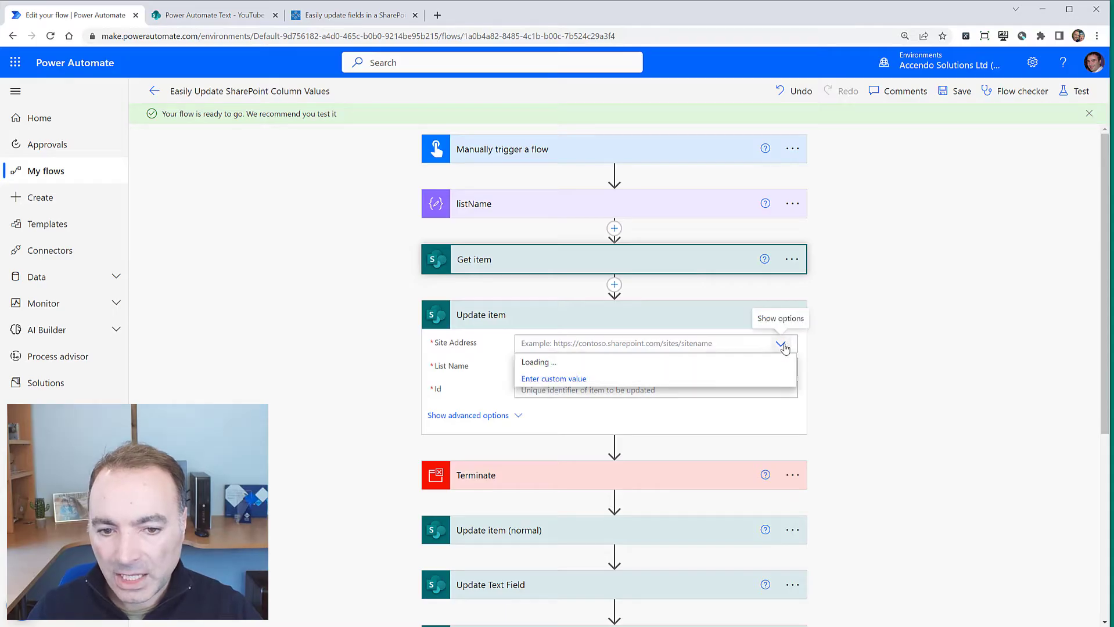
{"action": "left_click", "coordinate": [782, 343]}
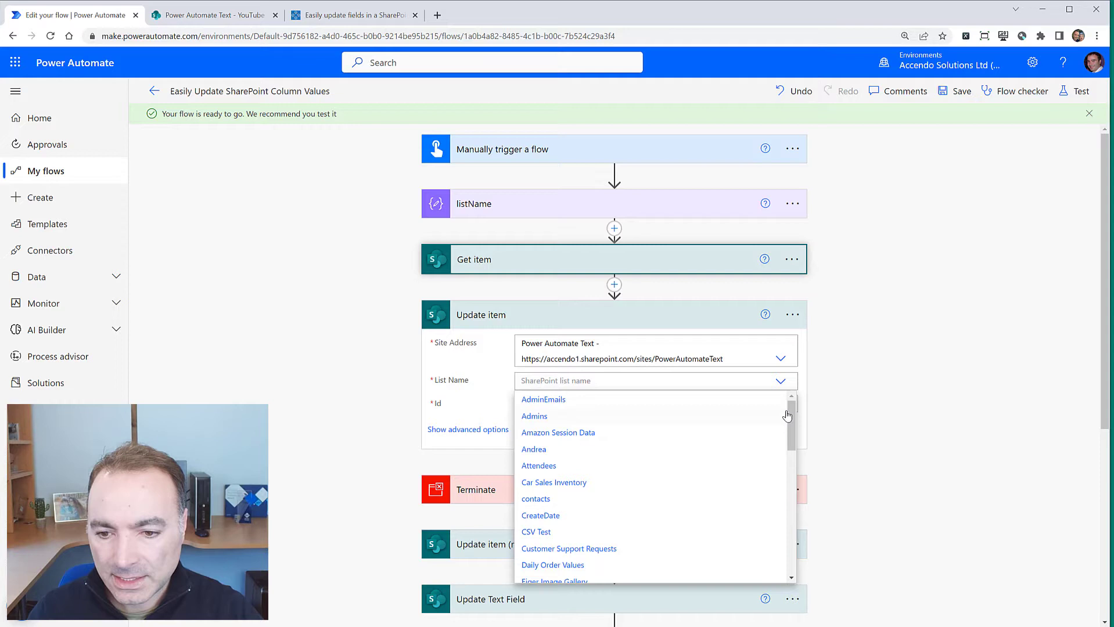
{"action": "scroll", "scroll_direction": "down", "scroll_amount": 3}
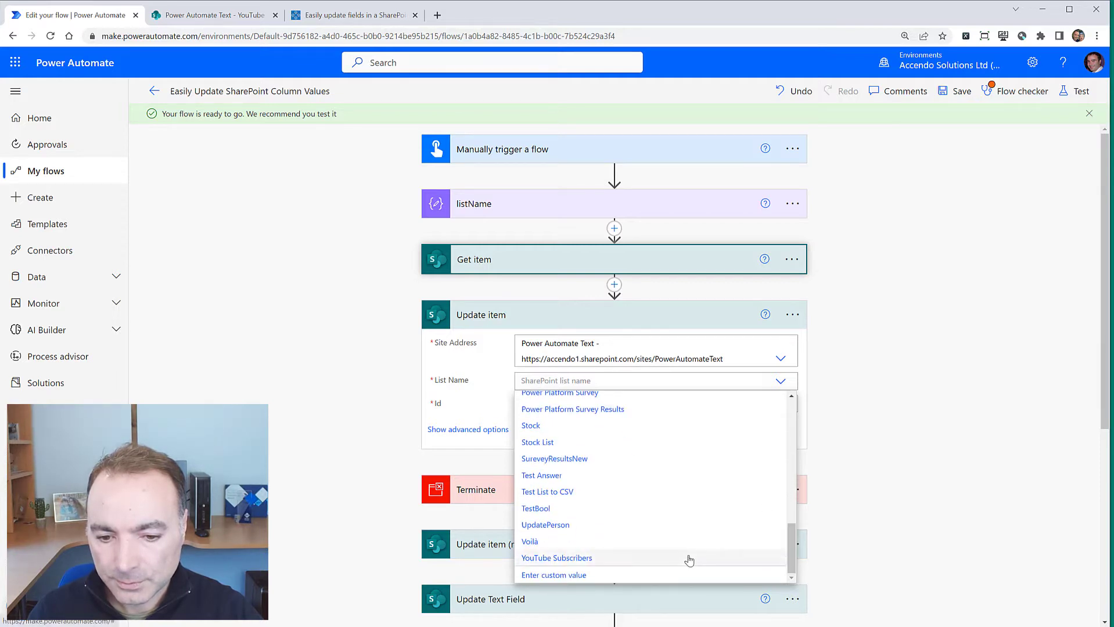
{"action": "left_click", "coordinate": [556, 557]}
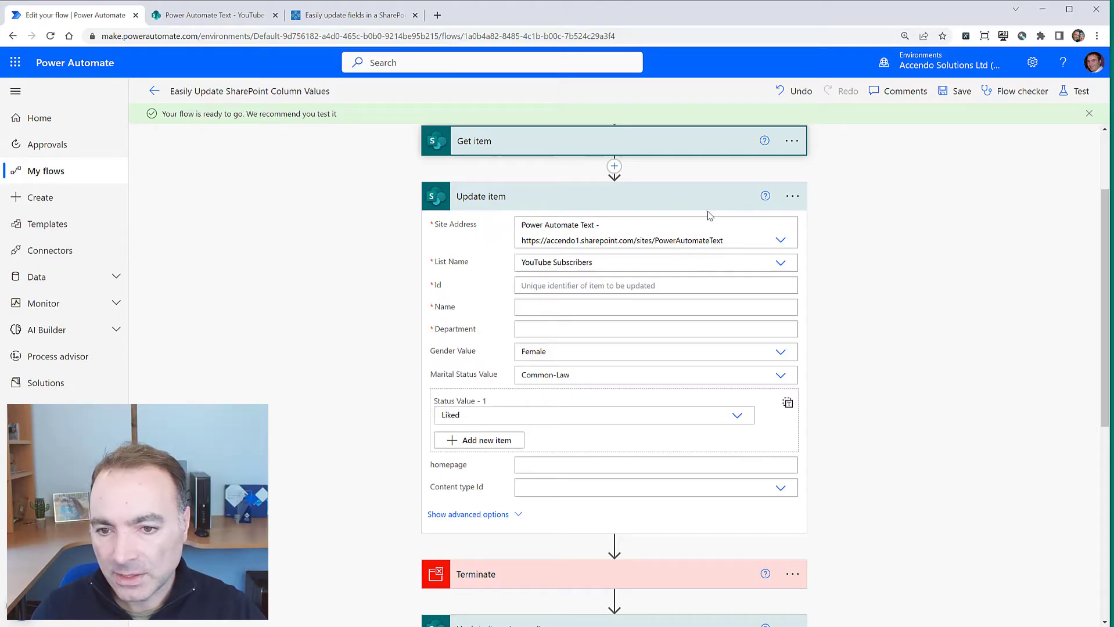
{"action": "left_click", "coordinate": [791, 195]}
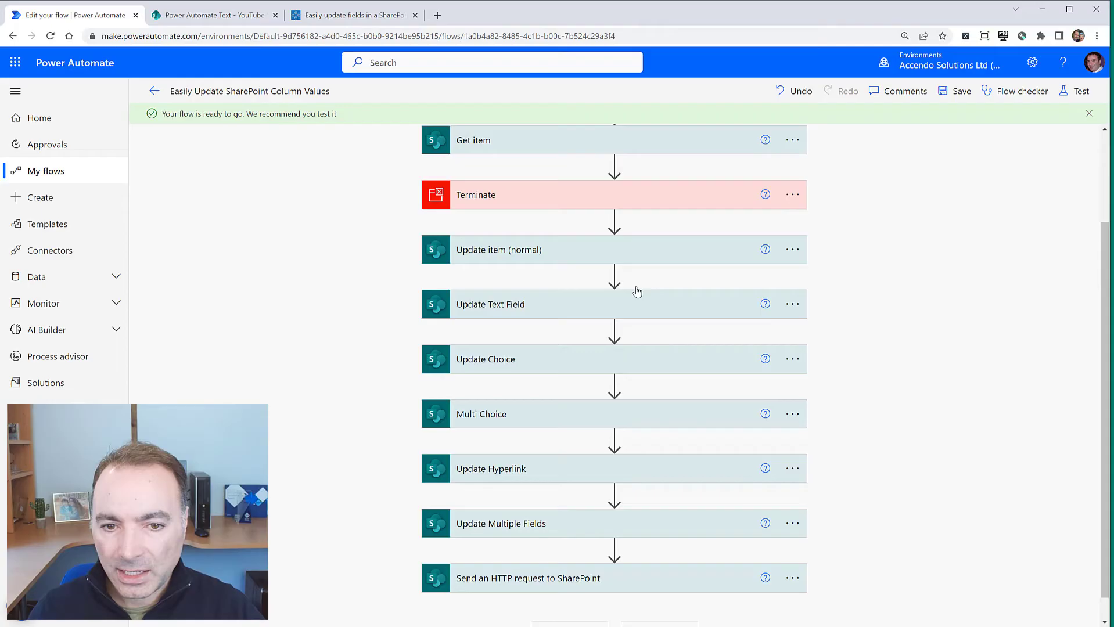
Step: Insert a SharePoint Update item after Get item with Site Address Power Automate Text
{"action": "left_click", "coordinate": [613, 169]}
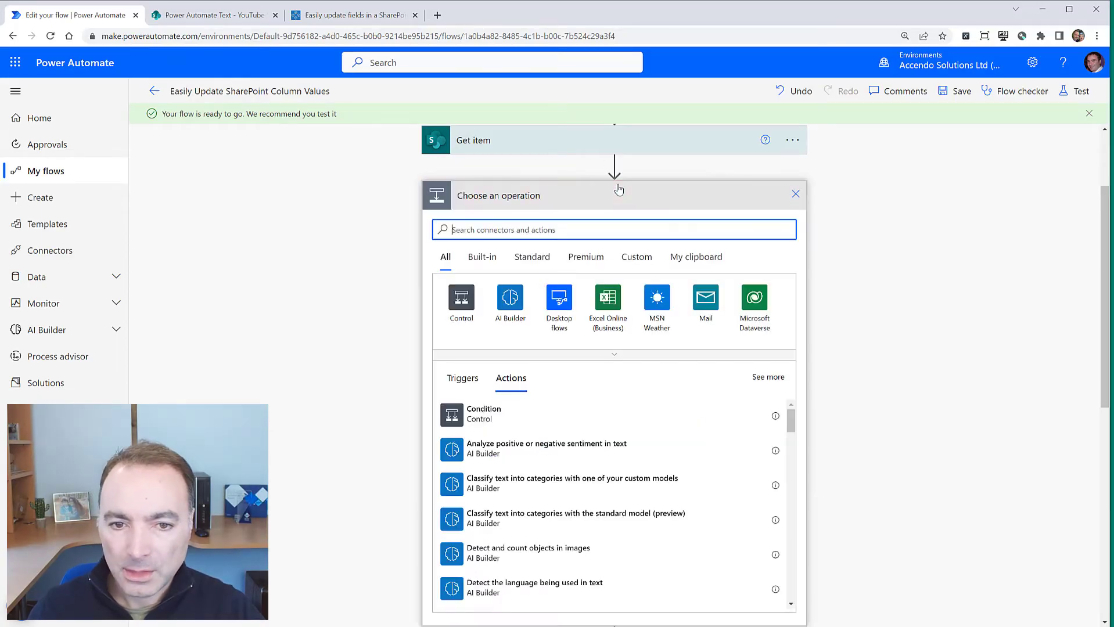
{"action": "type", "text": "update"}
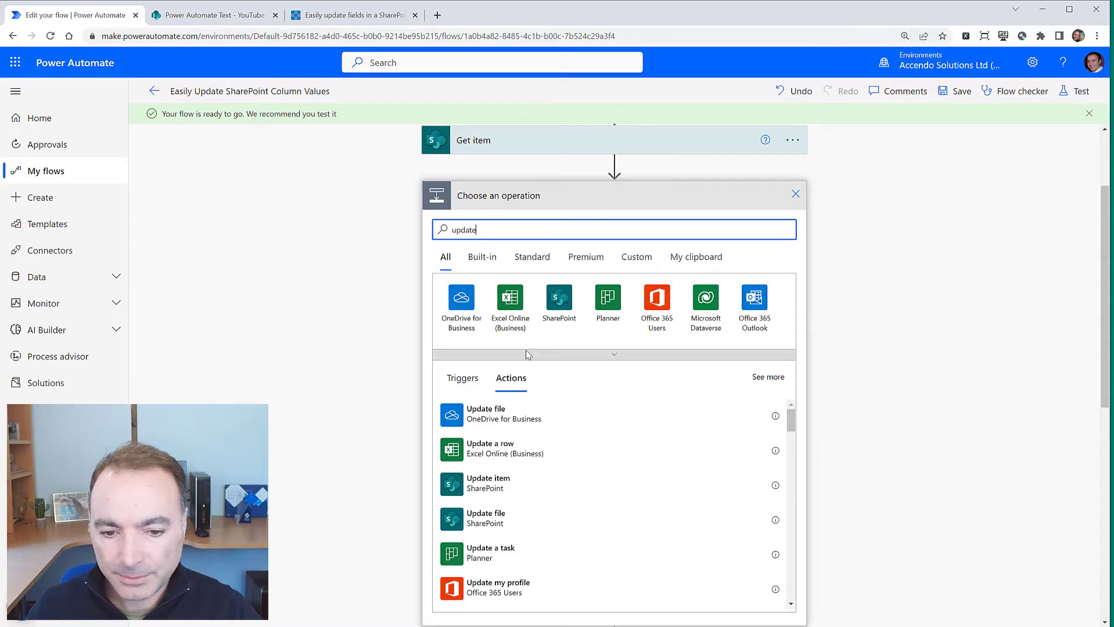
{"action": "mouse_move", "coordinate": [497, 485]}
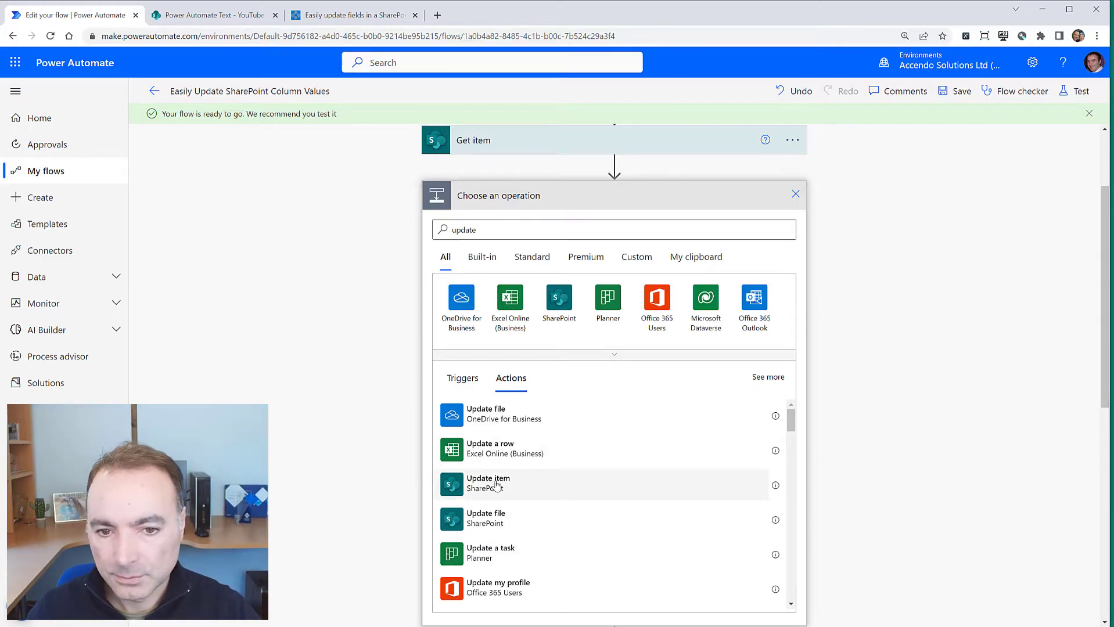
{"action": "left_click", "coordinate": [488, 483]}
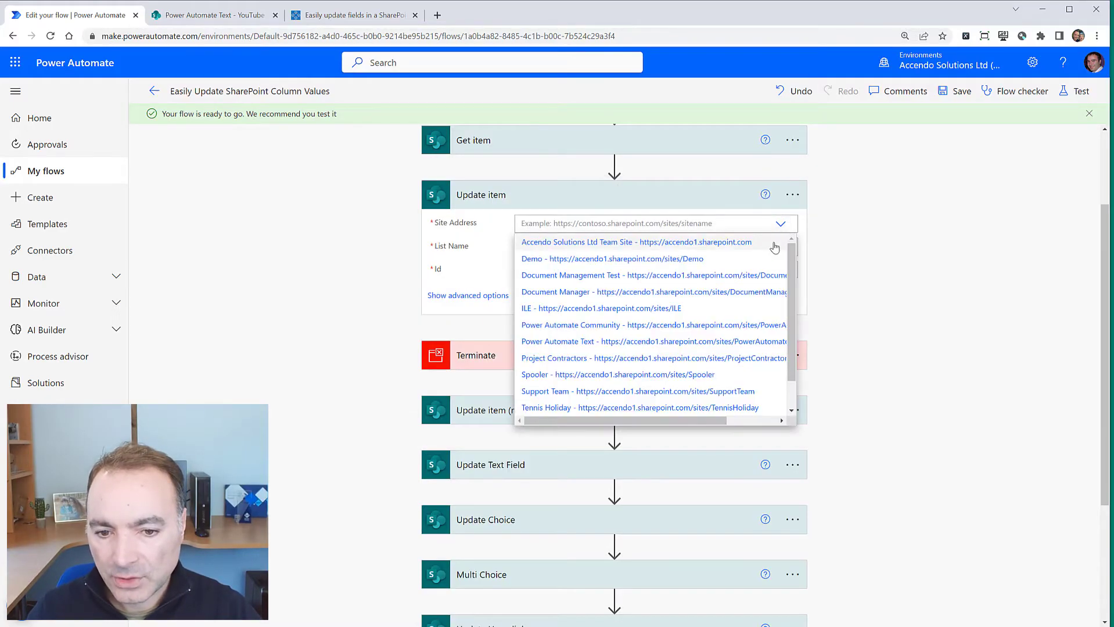
{"action": "left_click", "coordinate": [559, 342]}
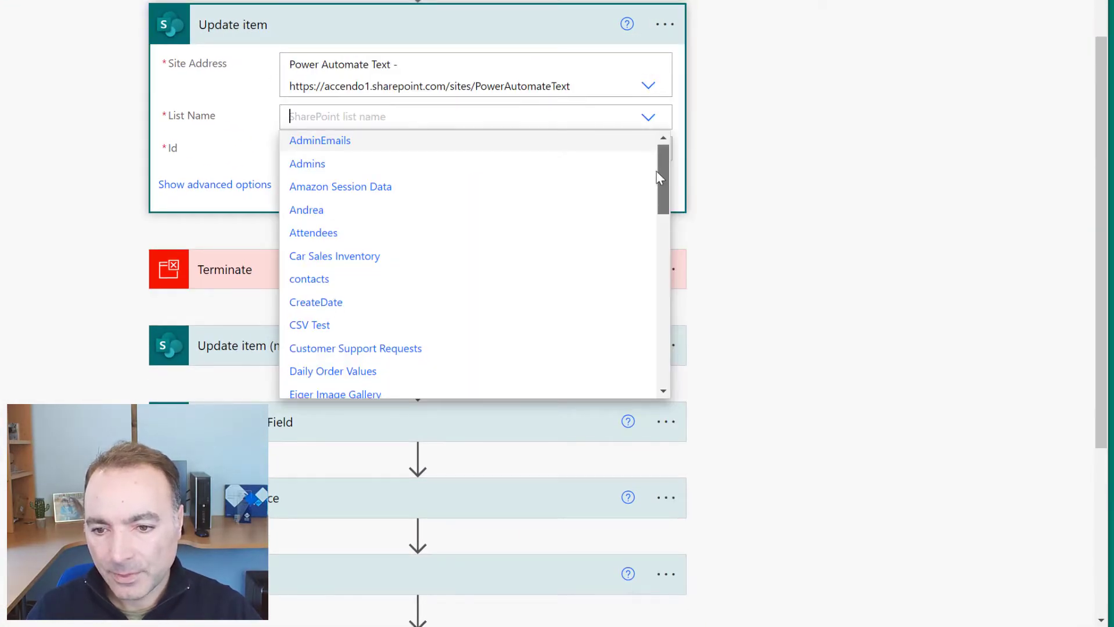
Step: Fill List Name with the listName Outputs and Id with the Get item ID
{"action": "scroll", "scroll_direction": "down", "scroll_amount": 3}
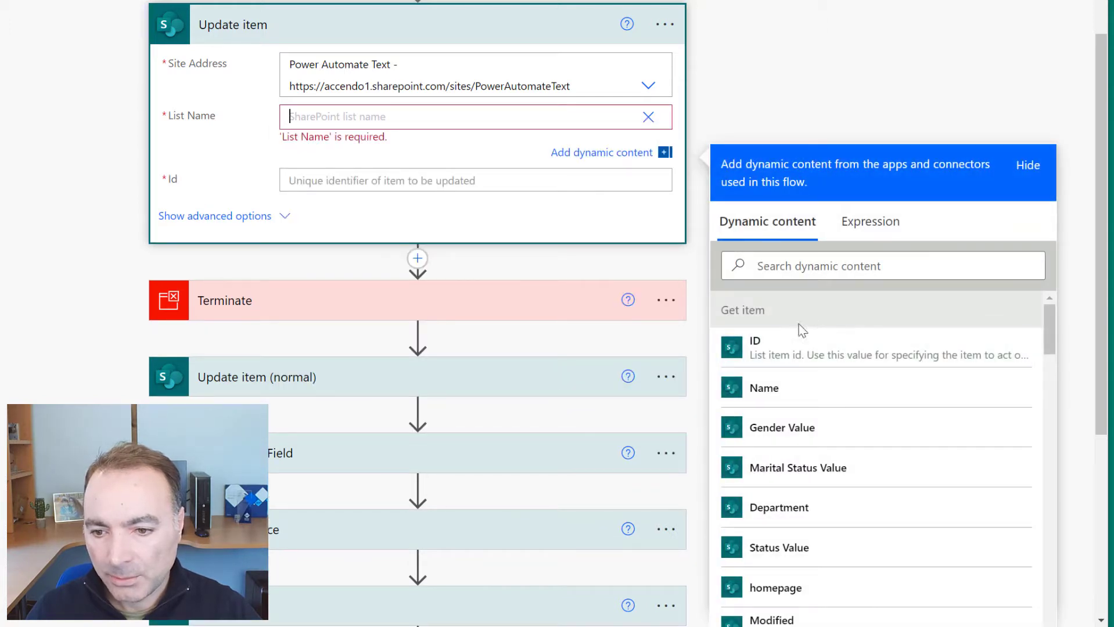
{"action": "scroll", "scroll_direction": "down", "scroll_amount": 3}
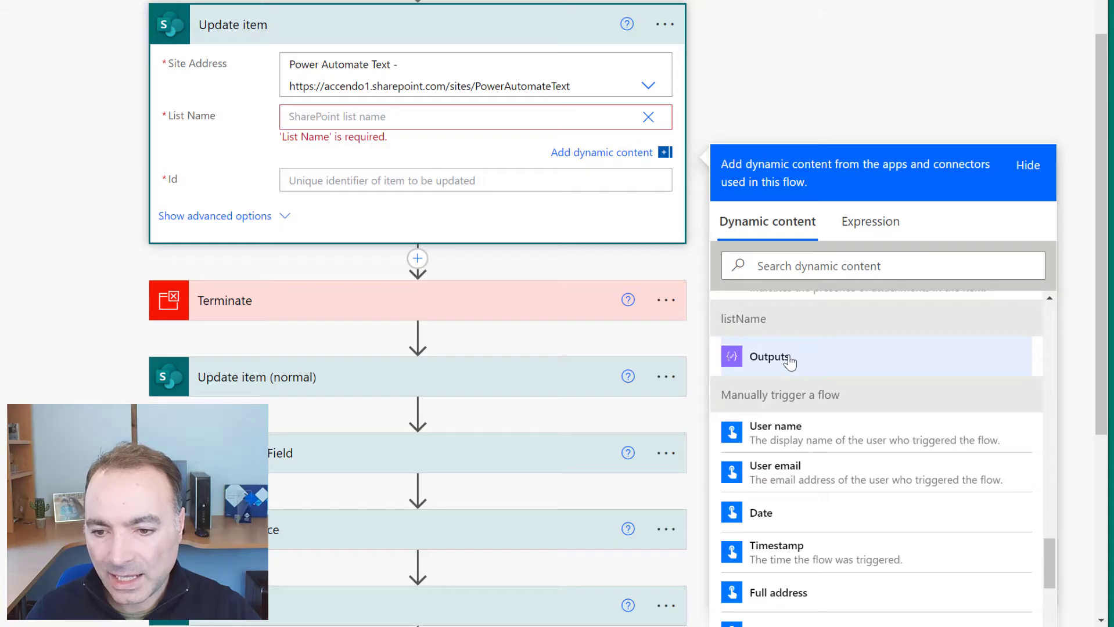
{"action": "left_click", "coordinate": [768, 357]}
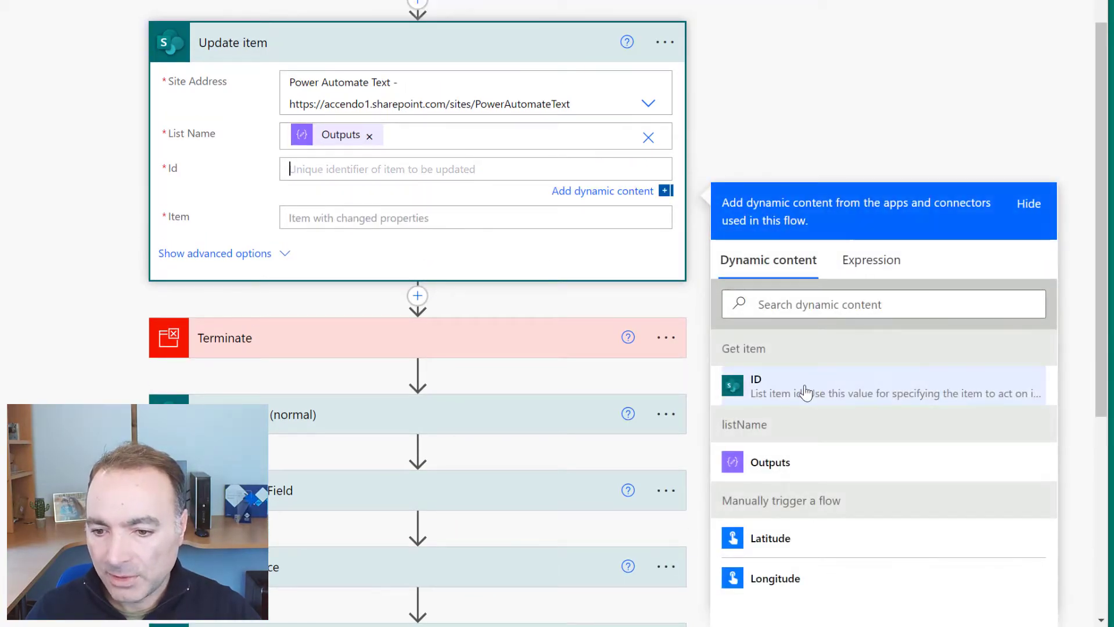
{"action": "left_click", "coordinate": [756, 386]}
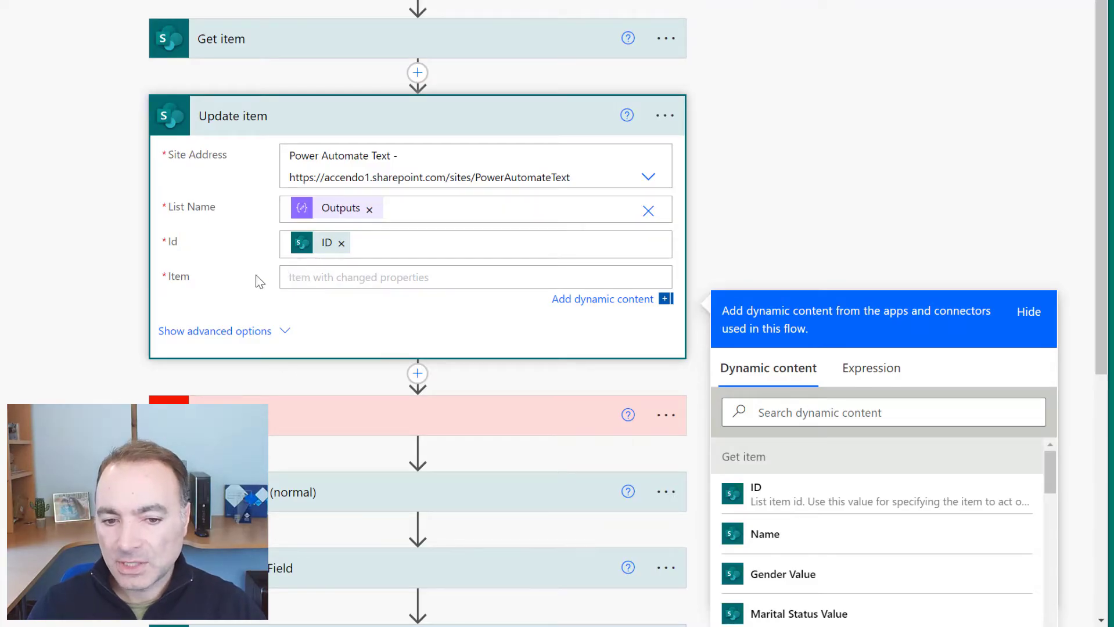
{"action": "mouse_move", "coordinate": [510, 237]}
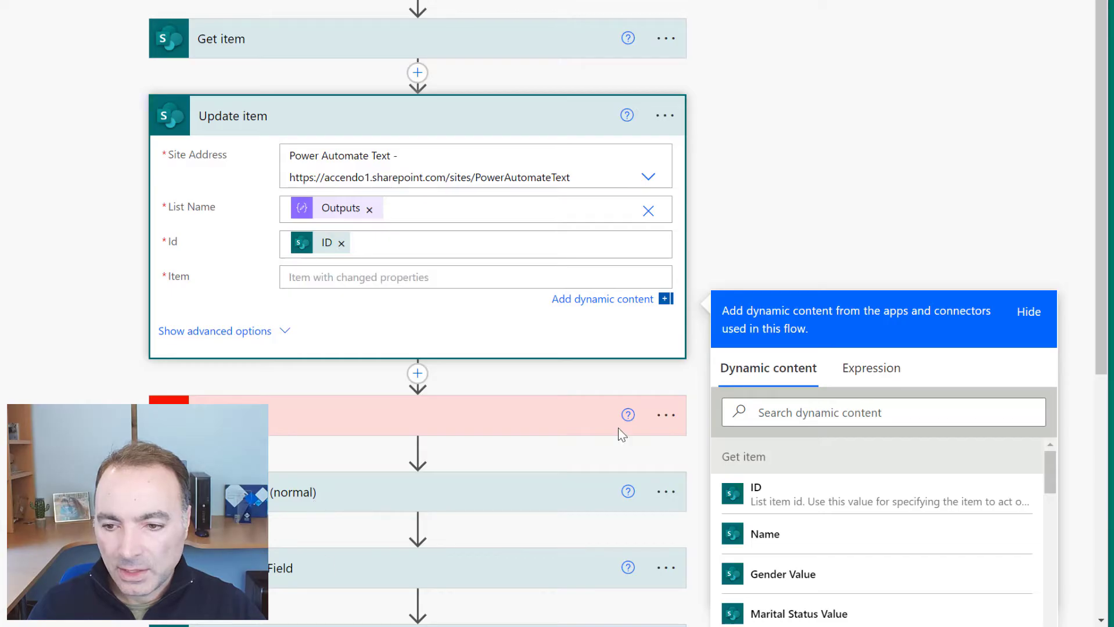
Step: Enter an Item JSON body setting Title to "Paul Test 2", checked against the list
{"action": "scroll", "scroll_direction": "down", "scroll_amount": 3}
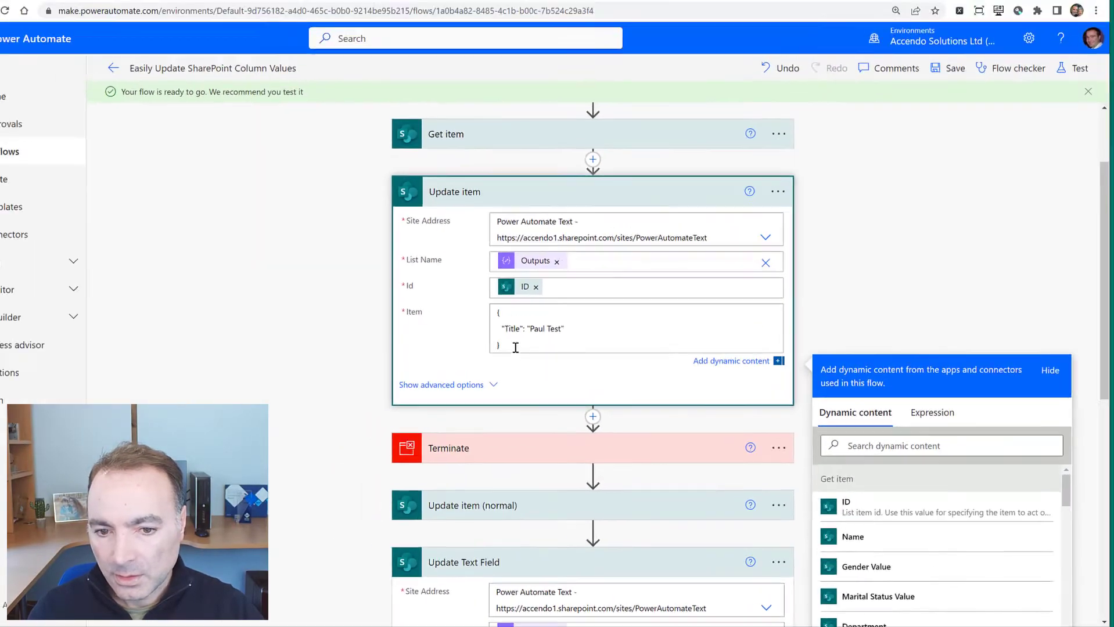
{"action": "left_click", "coordinate": [212, 14]}
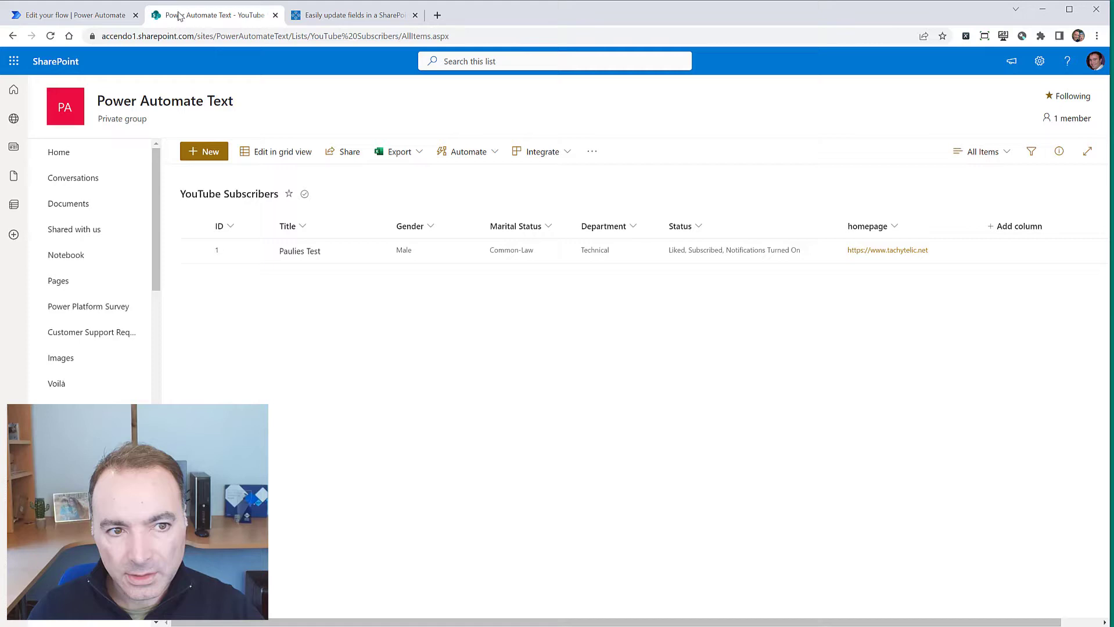
{"action": "left_click", "coordinate": [70, 15]}
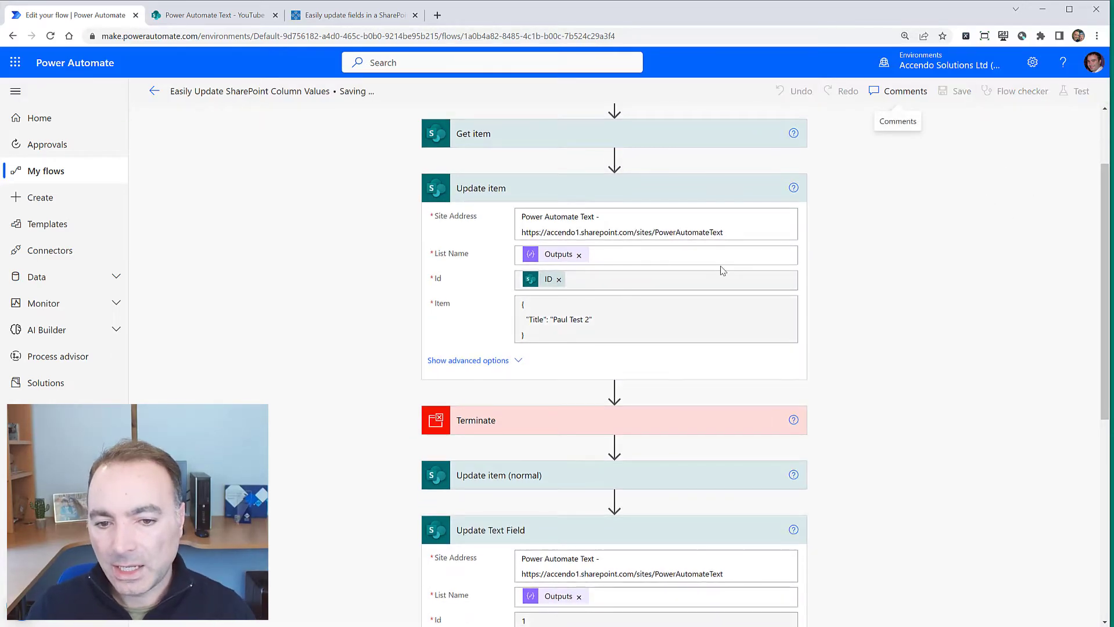
{"action": "mouse_move", "coordinate": [1058, 109]}
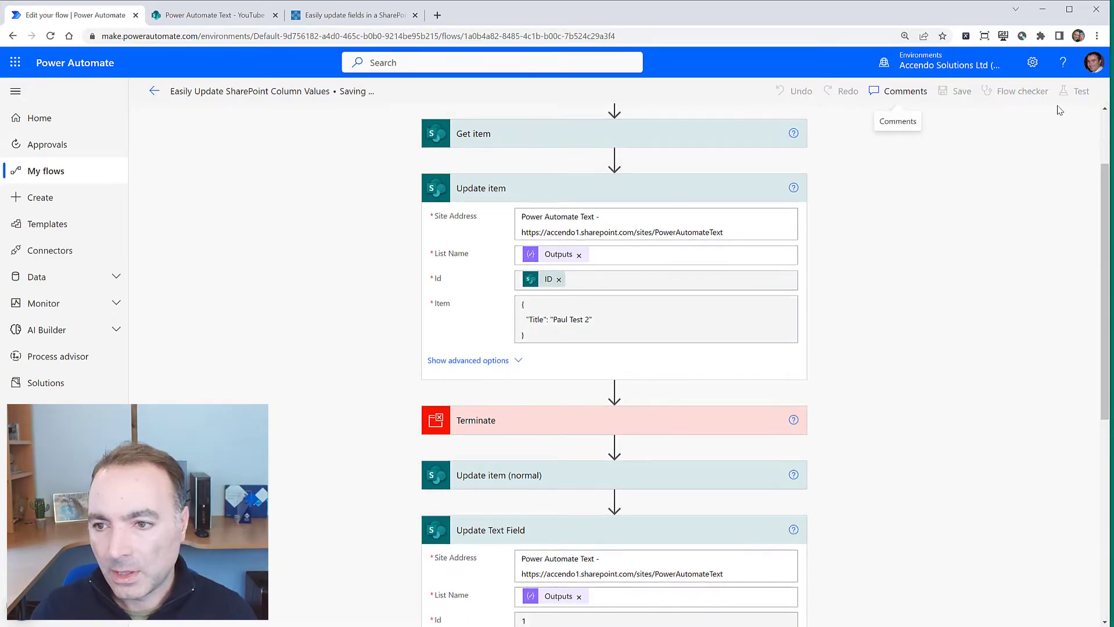
{"action": "mouse_move", "coordinate": [1080, 90]}
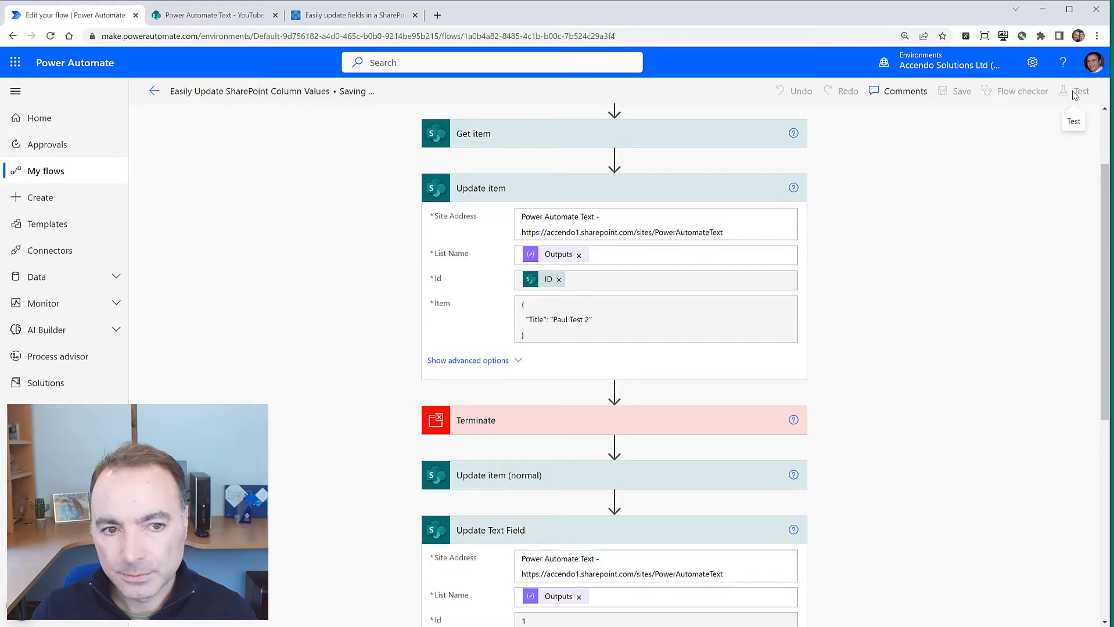
Step: Run a manual test of the saved flow so Get item, Update item and Terminate succeed
{"action": "left_click", "coordinate": [1080, 91]}
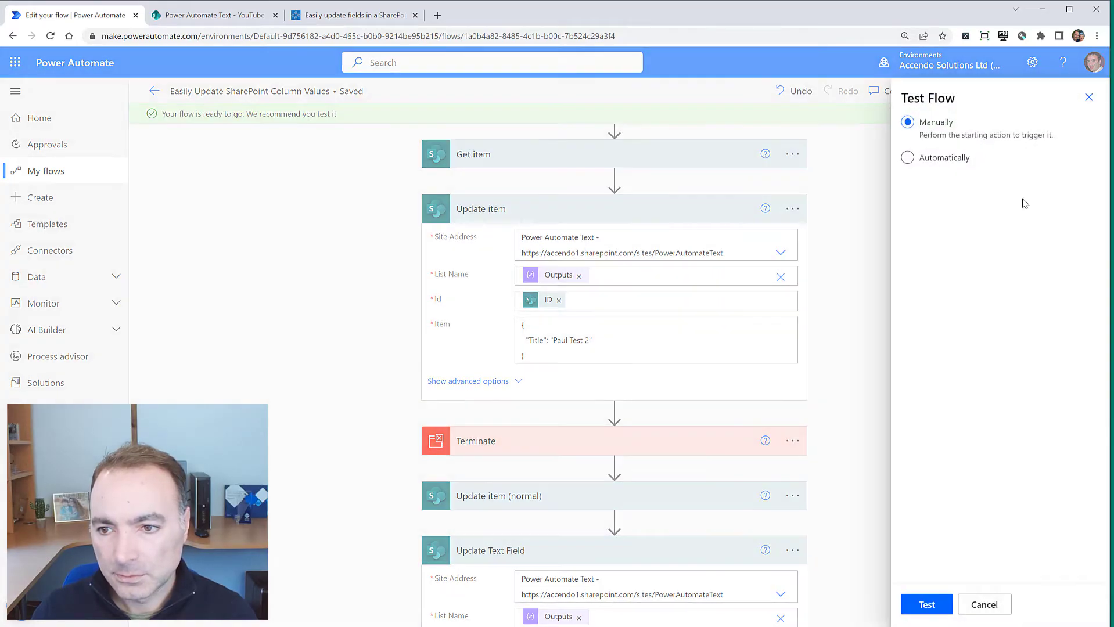
{"action": "left_click", "coordinate": [925, 604]}
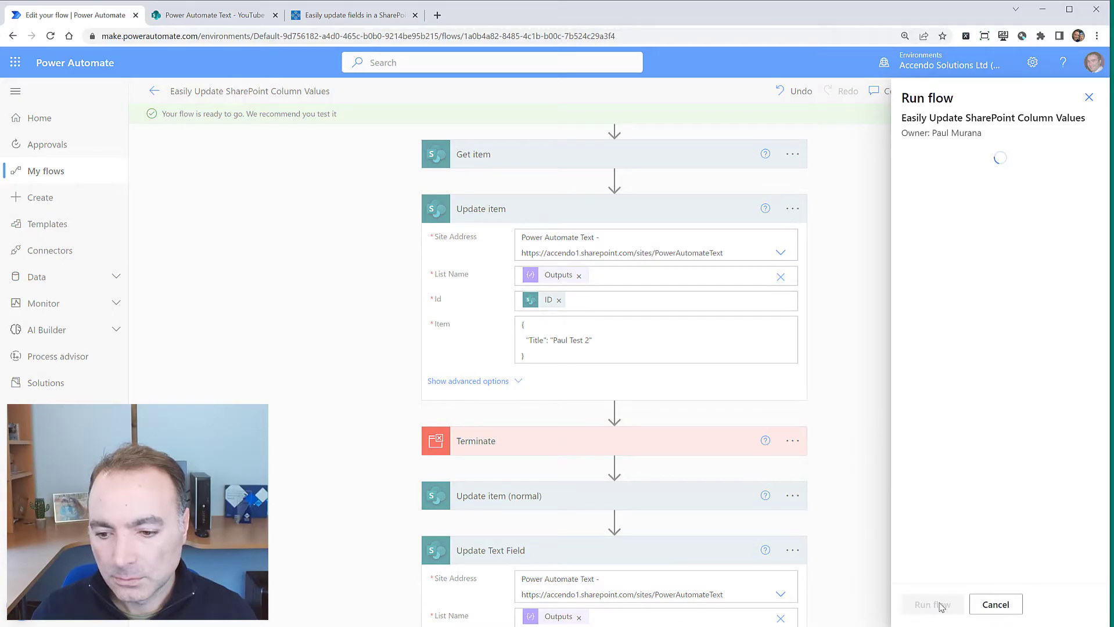
{"action": "left_click", "coordinate": [932, 604]}
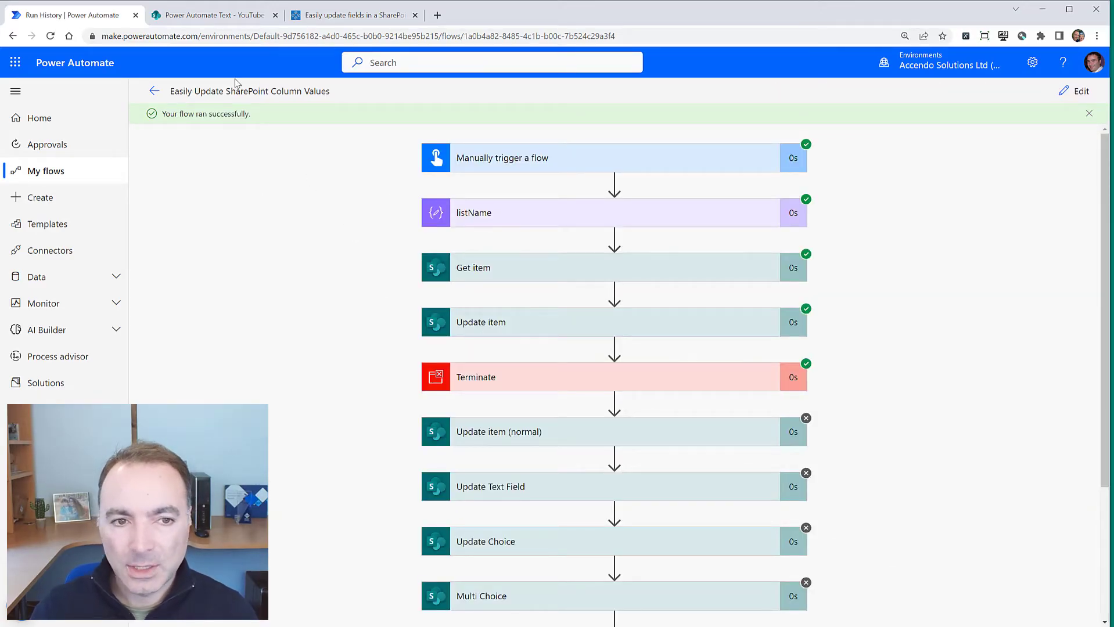
{"action": "mouse_move", "coordinate": [212, 14]}
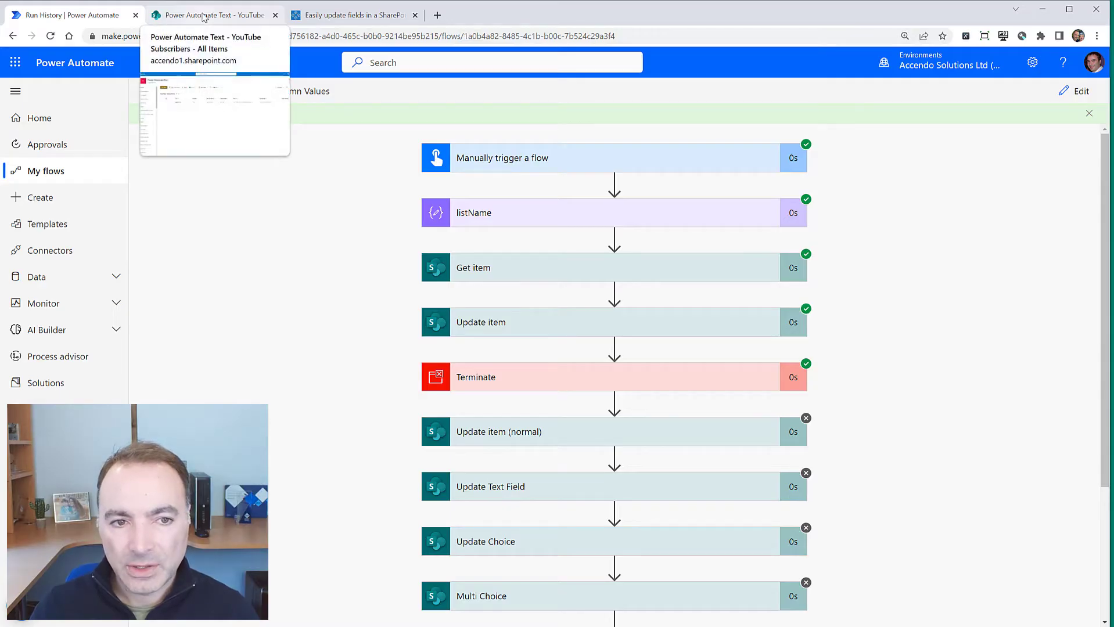
{"action": "left_click", "coordinate": [212, 14]}
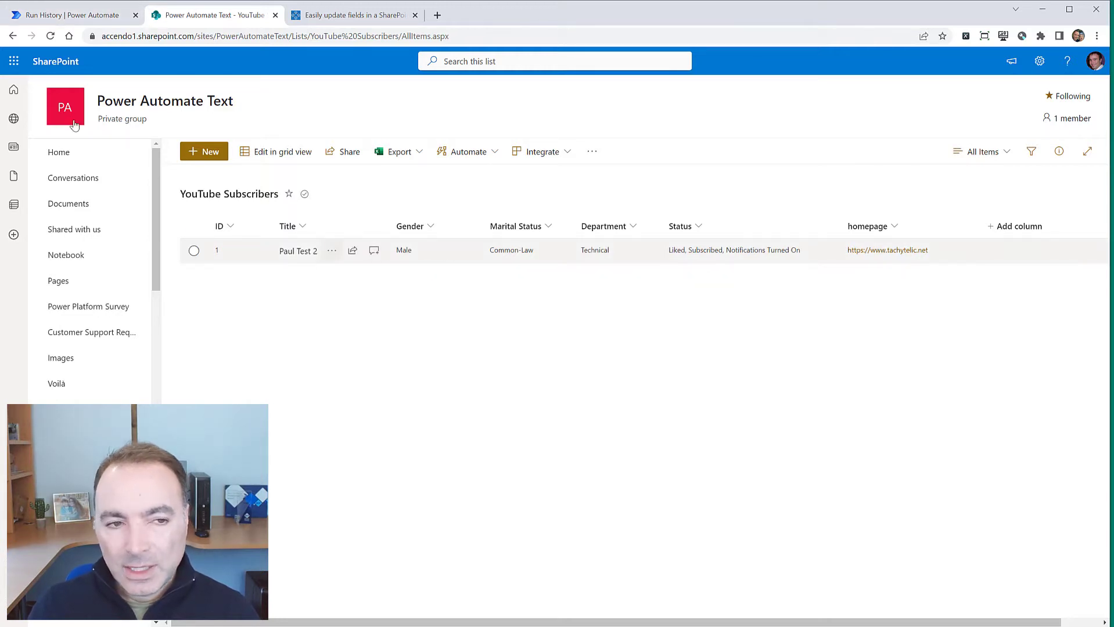
{"action": "left_click", "coordinate": [71, 14]}
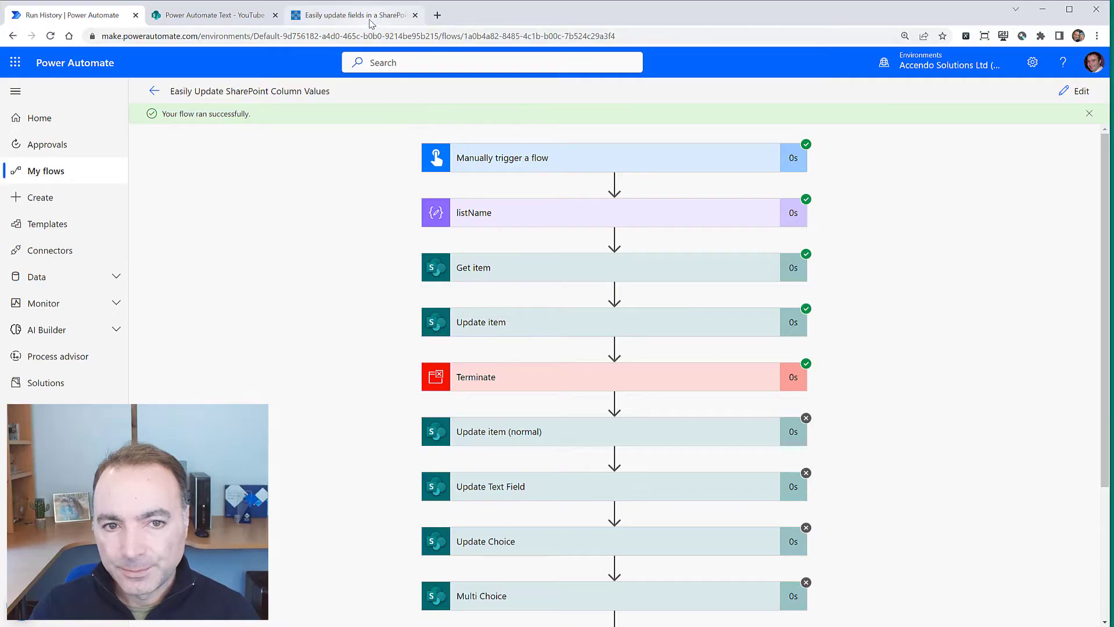
{"action": "left_click", "coordinate": [353, 16]}
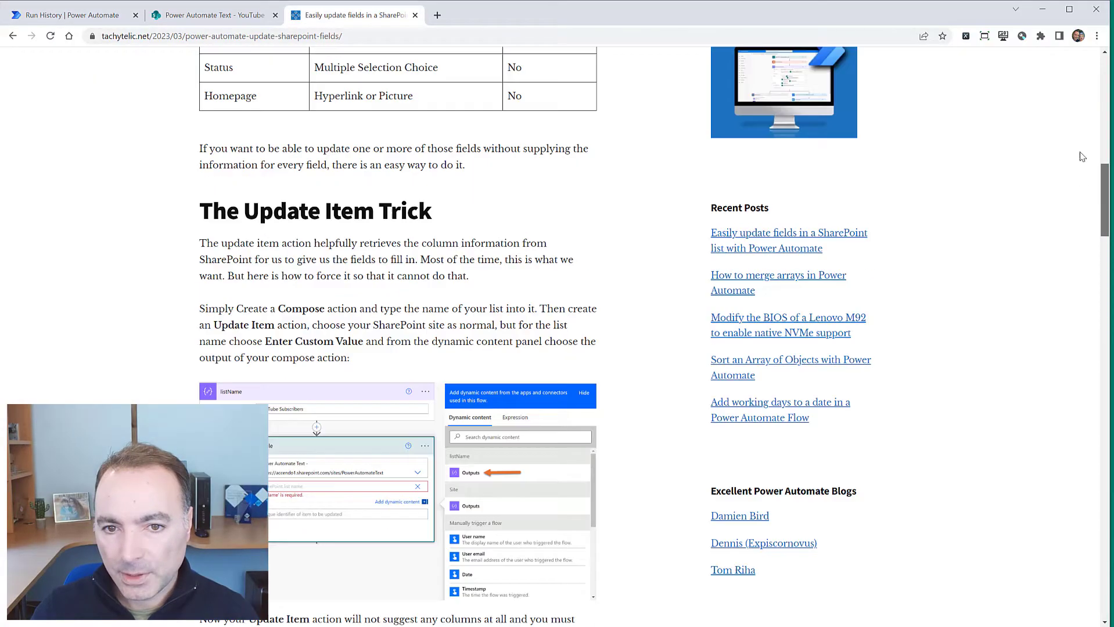
{"action": "scroll", "scroll_direction": "up", "scroll_amount": 3}
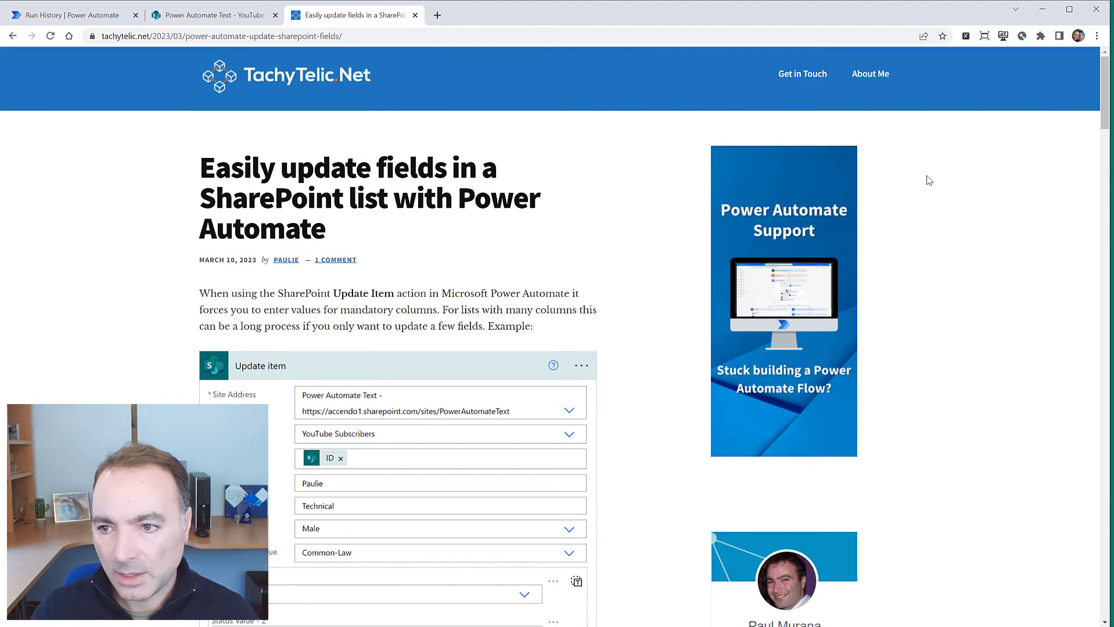
{"action": "scroll", "scroll_direction": "down", "scroll_amount": 3}
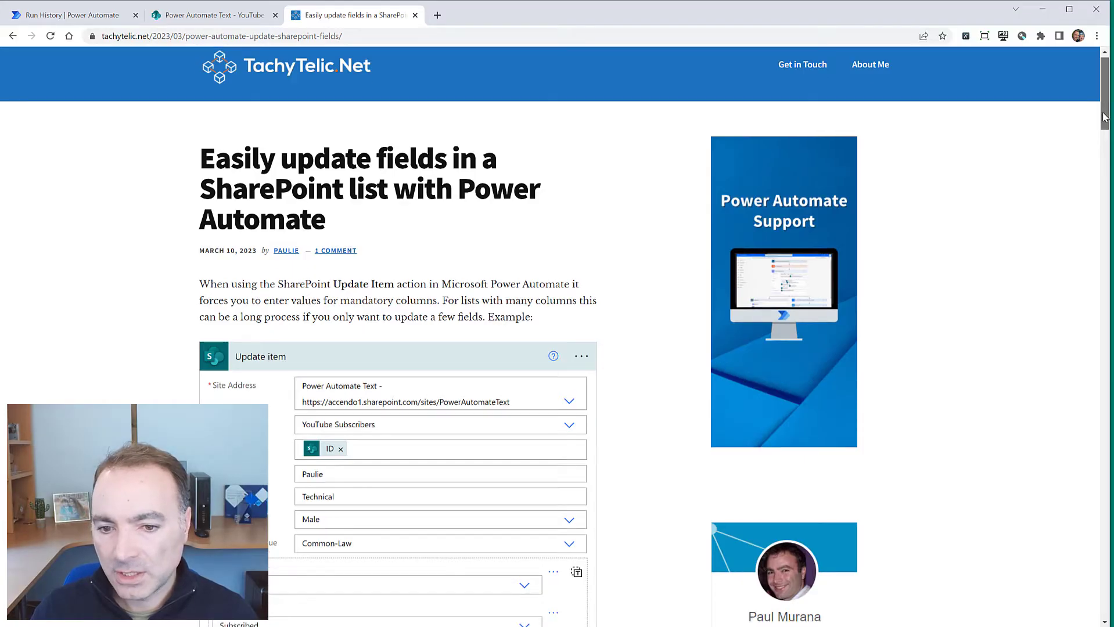
{"action": "scroll", "scroll_direction": "down", "scroll_amount": 3}
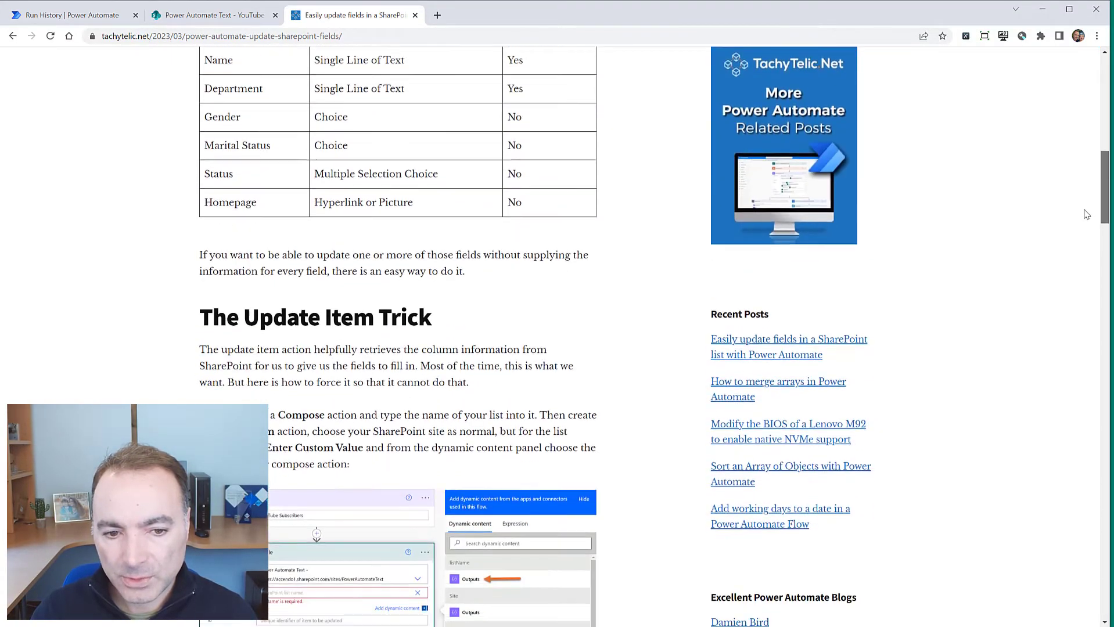
{"action": "scroll", "scroll_direction": "down", "scroll_amount": 3}
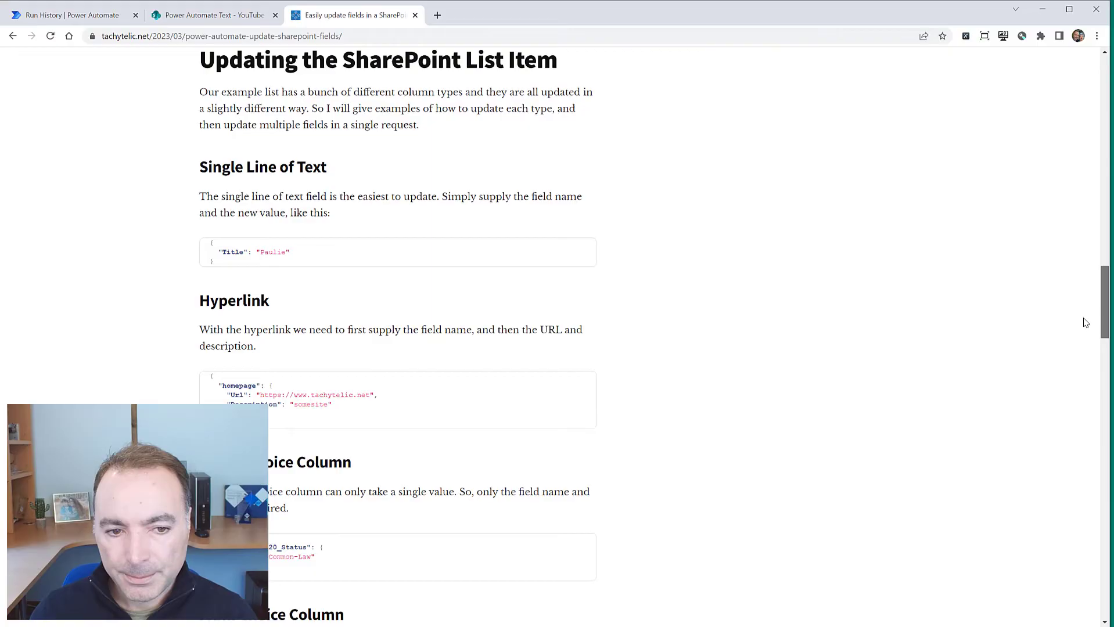
{"action": "left_click", "coordinate": [71, 14]}
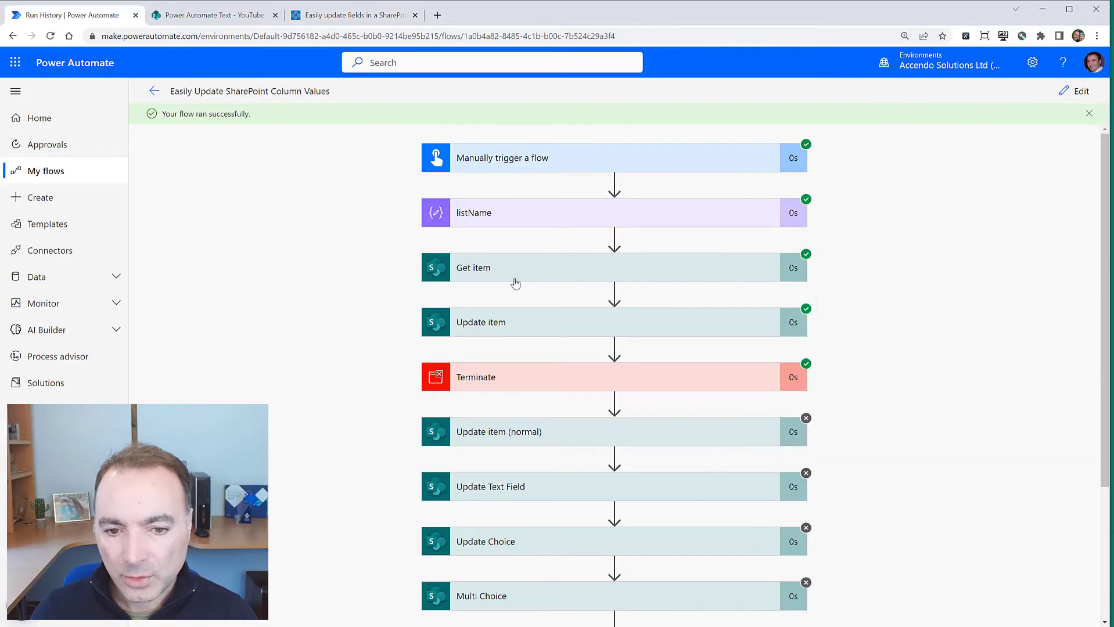
{"action": "mouse_move", "coordinate": [504, 334]}
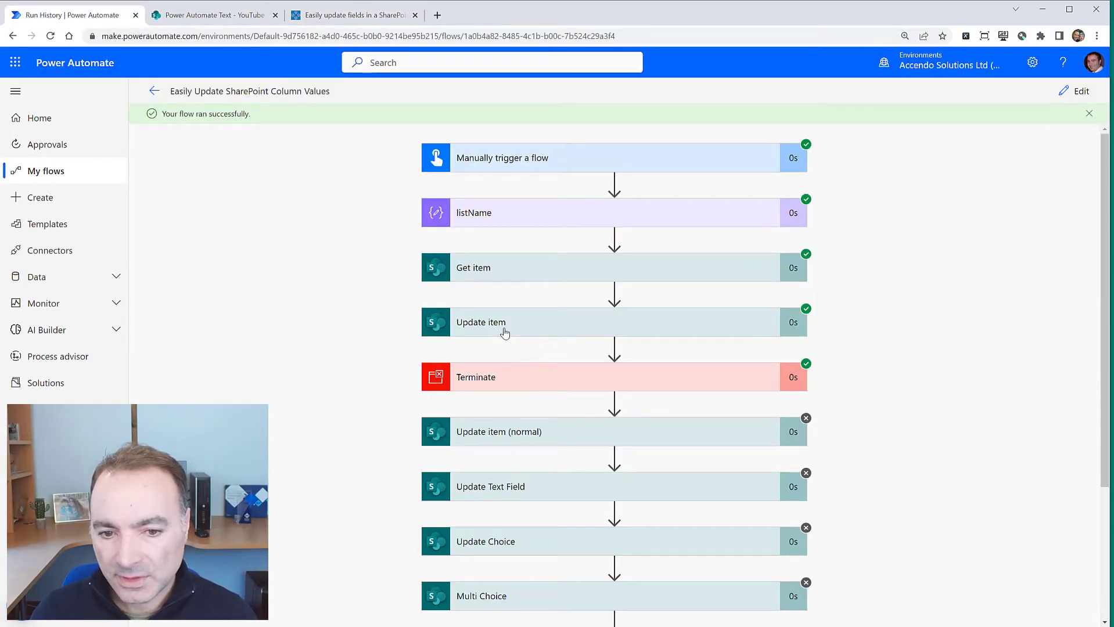
Step: Delete the original Update item step, confirming in the Delete Step dialog
{"action": "left_click", "coordinate": [1080, 90]}
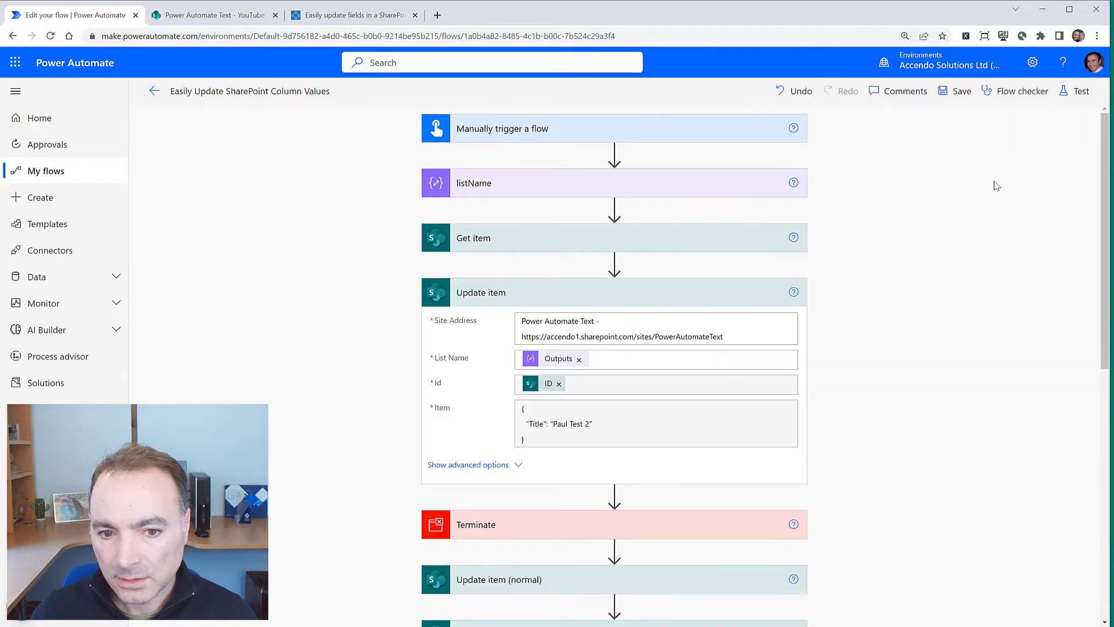
{"action": "left_click", "coordinate": [791, 291]}
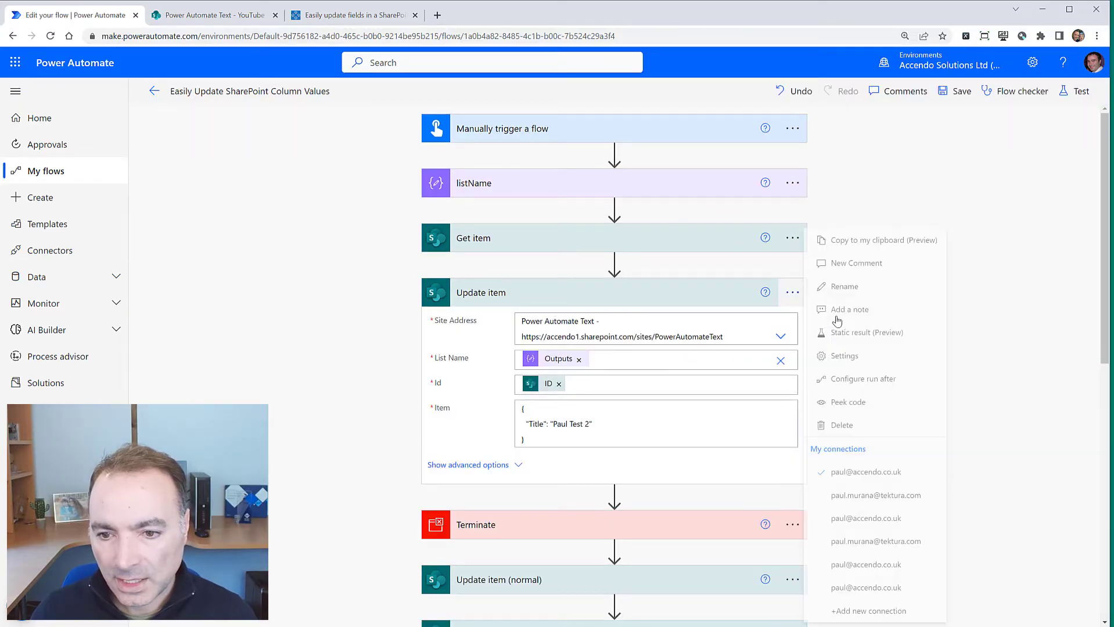
{"action": "left_click", "coordinate": [841, 425]}
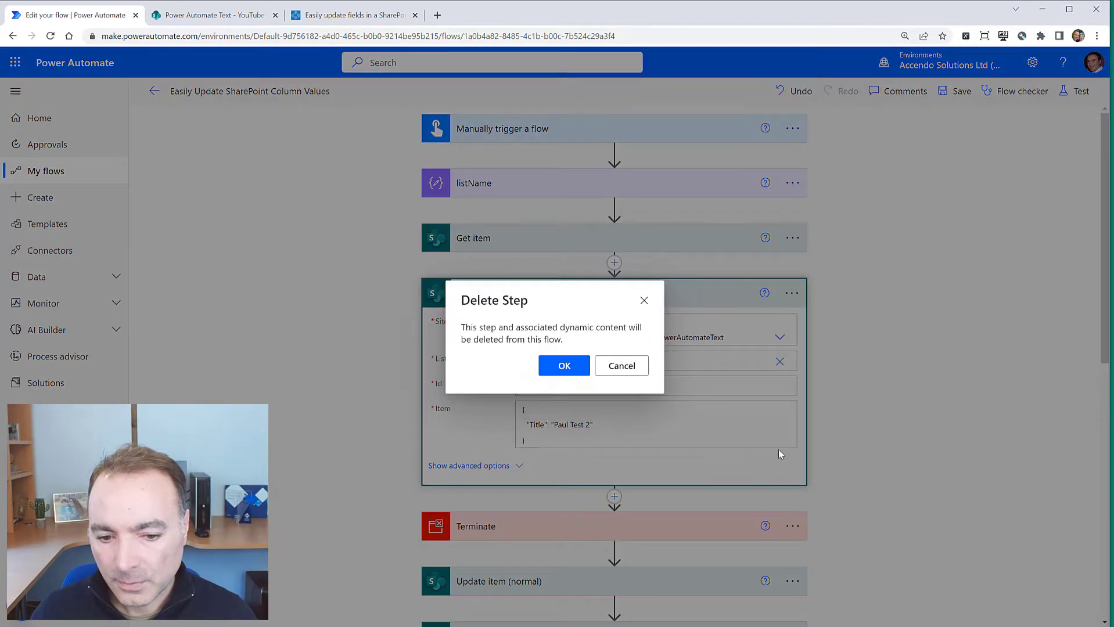
{"action": "left_click", "coordinate": [563, 365]}
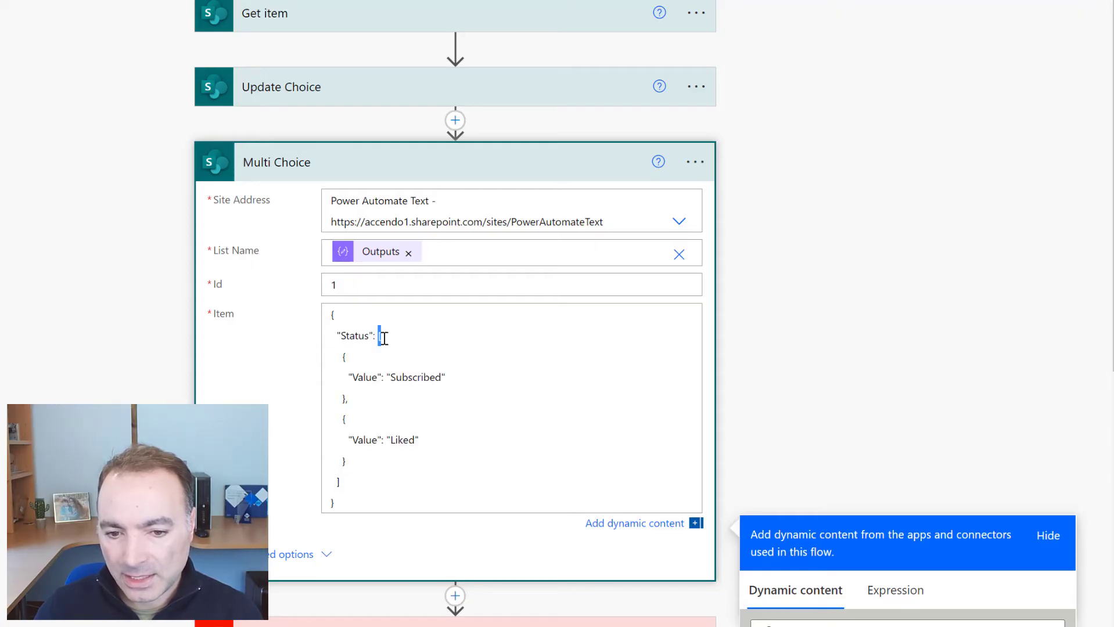
Step: Select the Status multi-choice JSON in Multi Choice's Item field for reuse
{"action": "left_click_drag", "start_coordinate": [380, 336], "coordinate": [351, 397]}
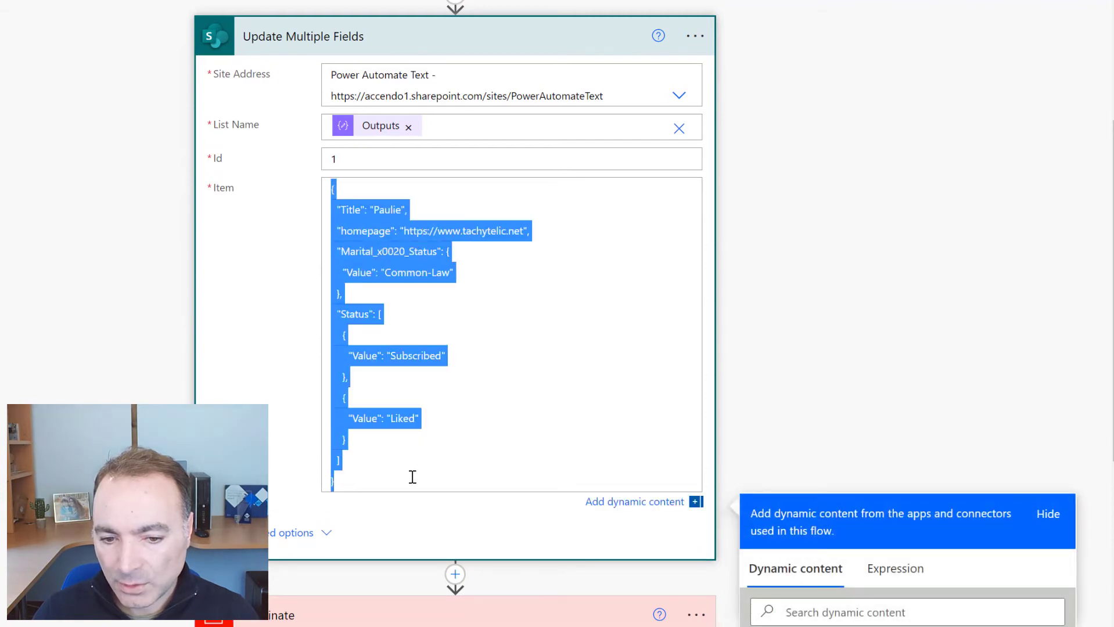
{"action": "mouse_move", "coordinate": [791, 193]}
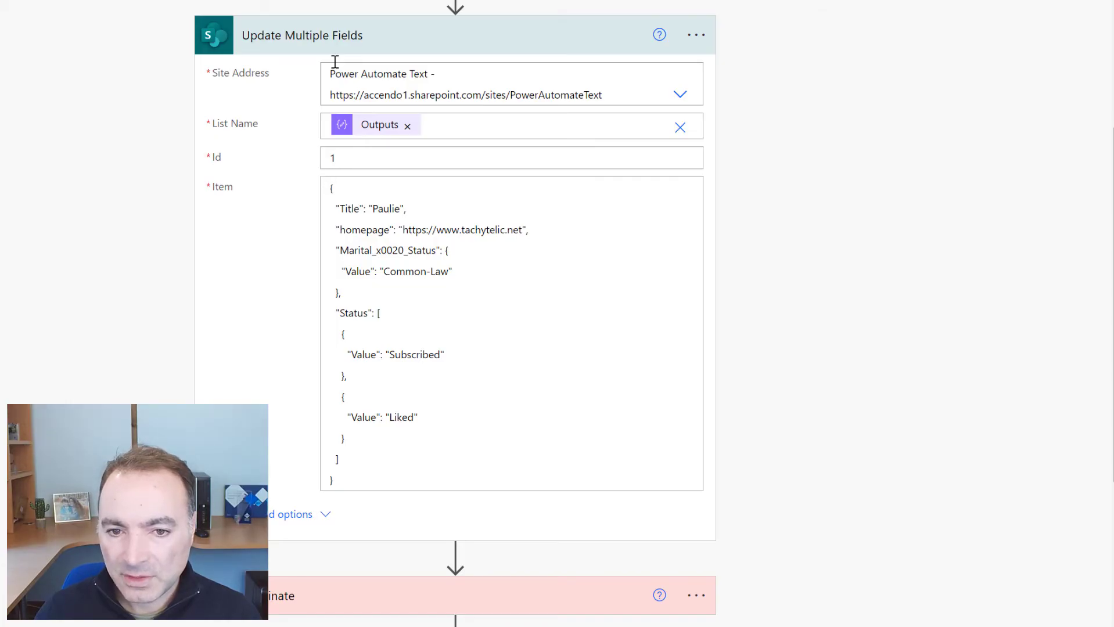
{"action": "mouse_move", "coordinate": [354, 49]}
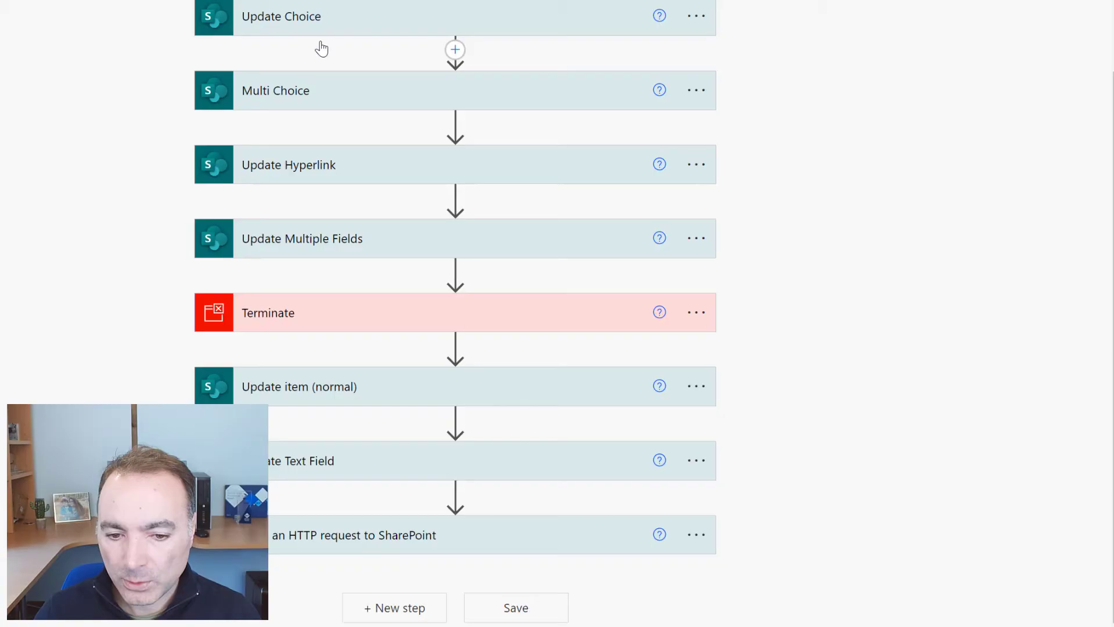
{"action": "mouse_move", "coordinate": [531, 441]}
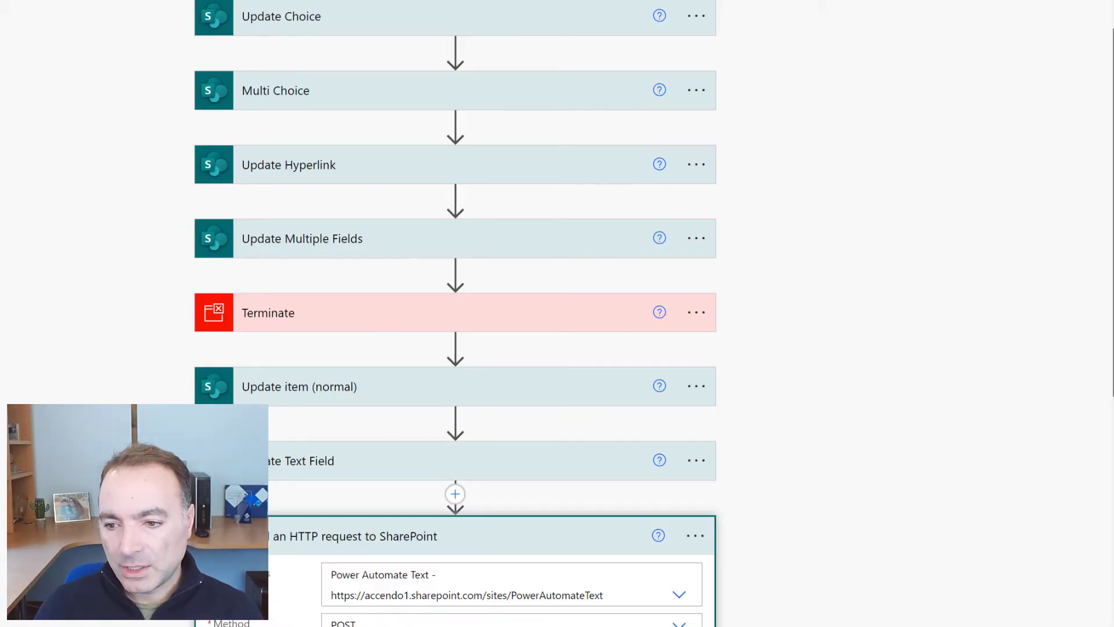
Step: Scroll past Send an HTTP request to SharePoint to the Update Multiple Fields action
{"action": "scroll", "scroll_direction": "down", "scroll_amount": 3}
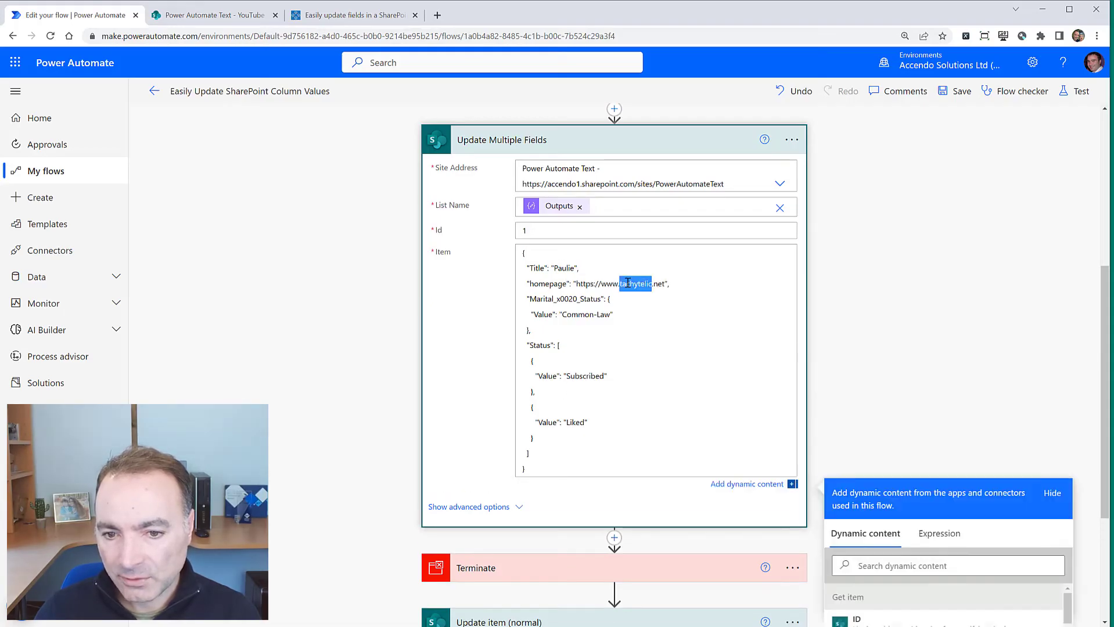
Step: Edit the Item JSON to Title 'Paulies final test', homepage testtest.net, Marital Status Single, and remove the Liked status
{"action": "type", "text": "test"}
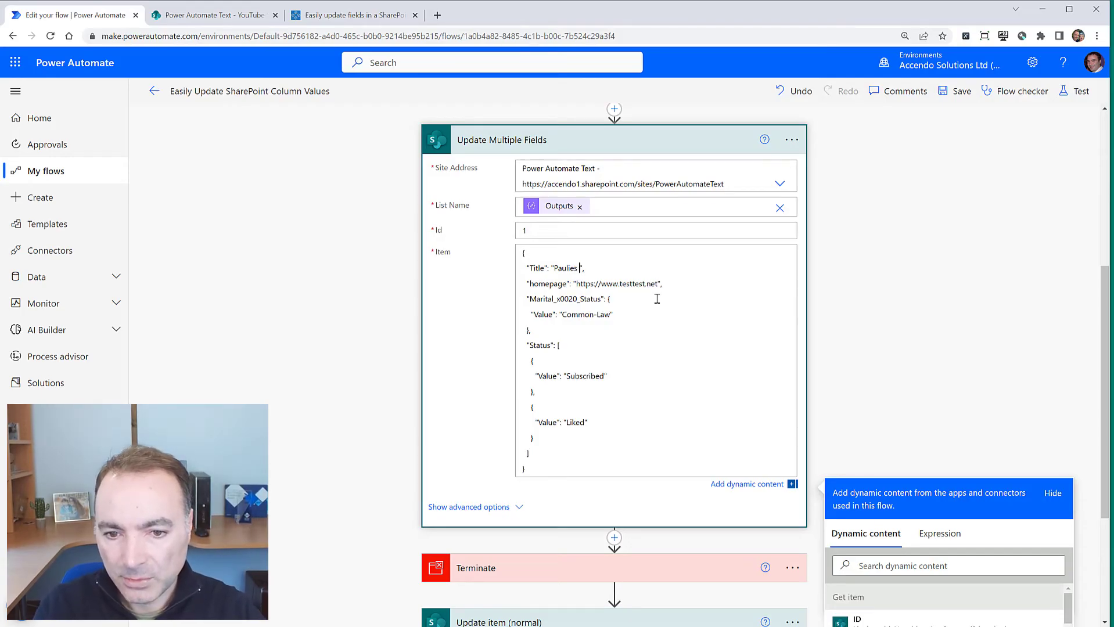
{"action": "type", "text": "finals test"}
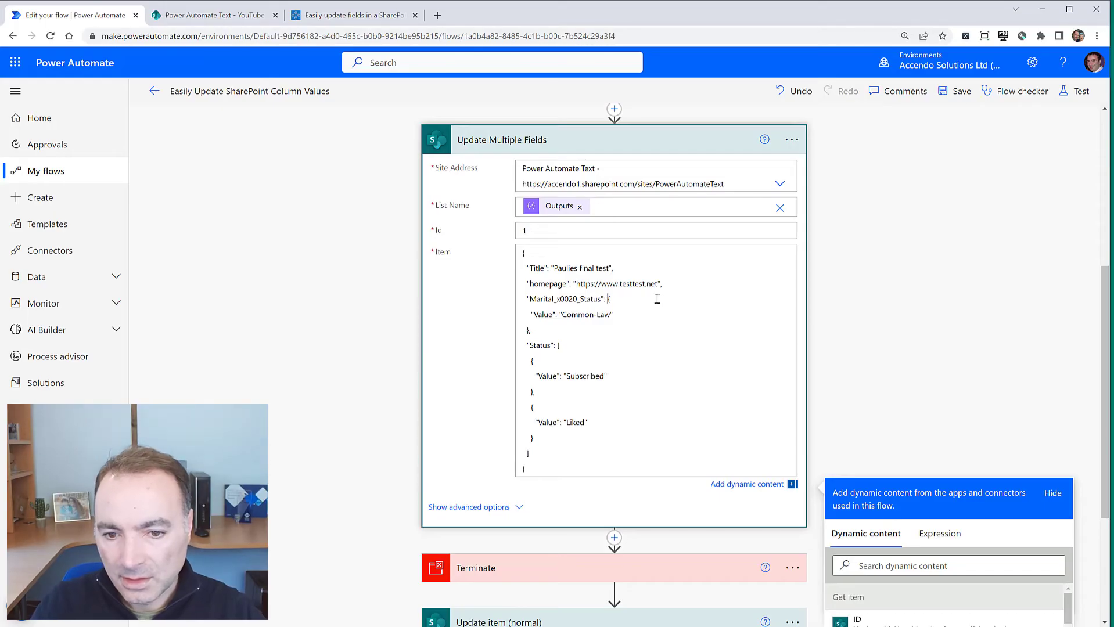
{"action": "left_click", "coordinate": [561, 313]}
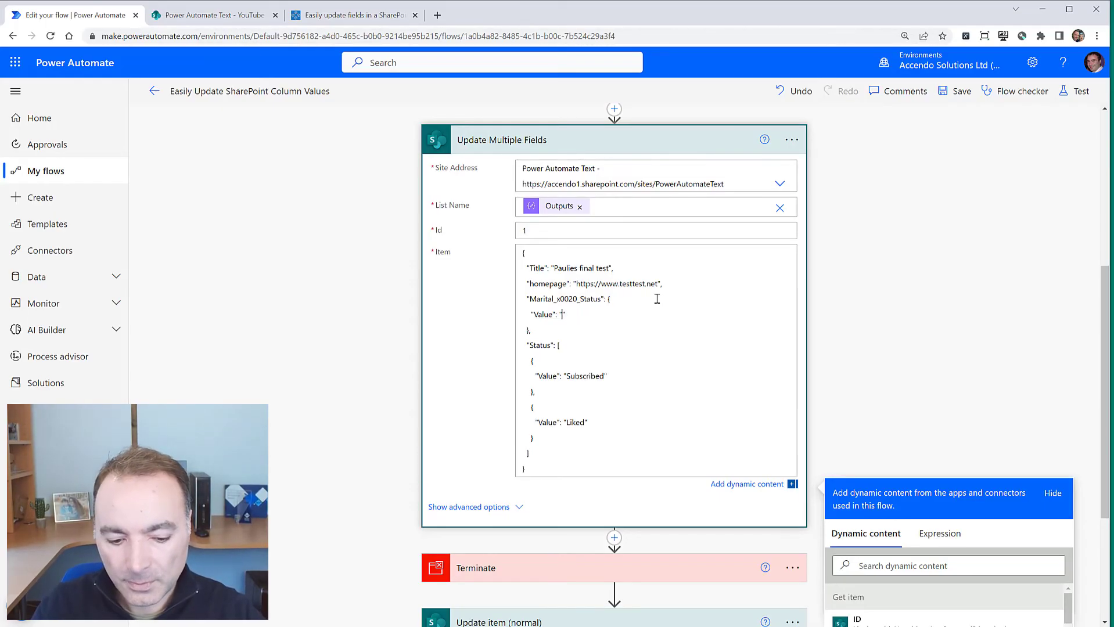
{"action": "type", "text": "Single\""}
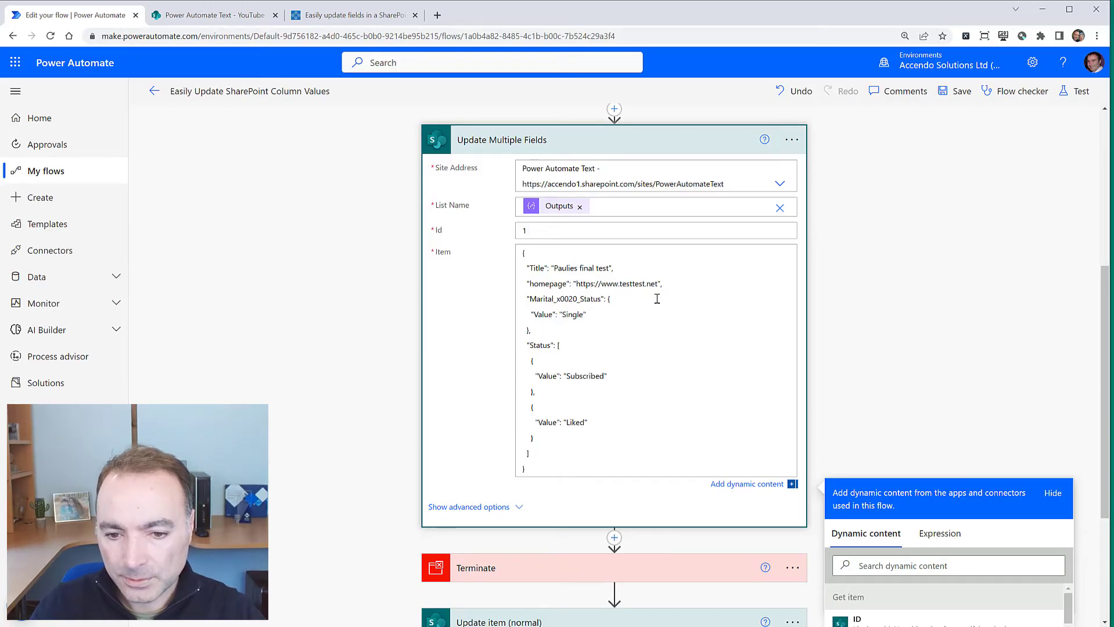
{"action": "double_click", "coordinate": [560, 422]}
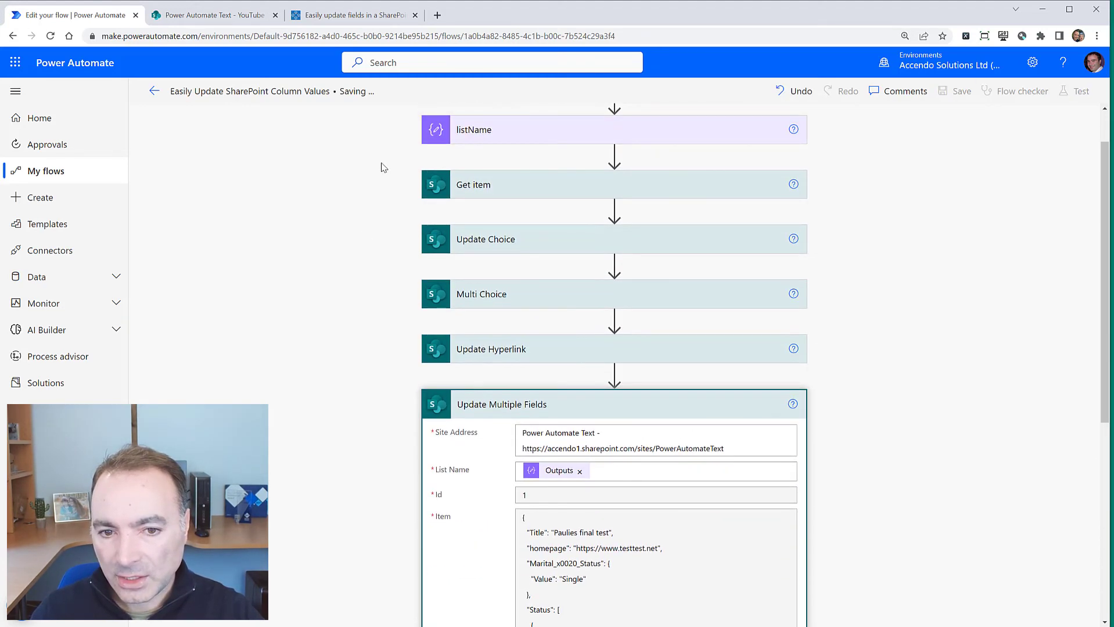
Step: Save the flow and start a manual test run
{"action": "left_click", "coordinate": [961, 90]}
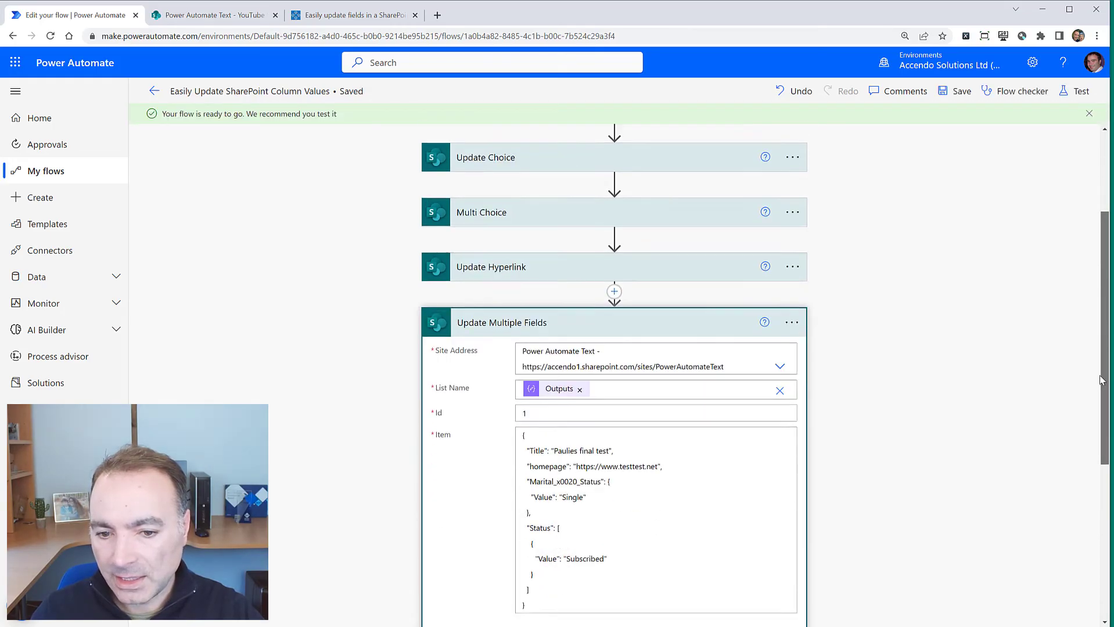
{"action": "scroll", "scroll_direction": "down", "scroll_amount": 3}
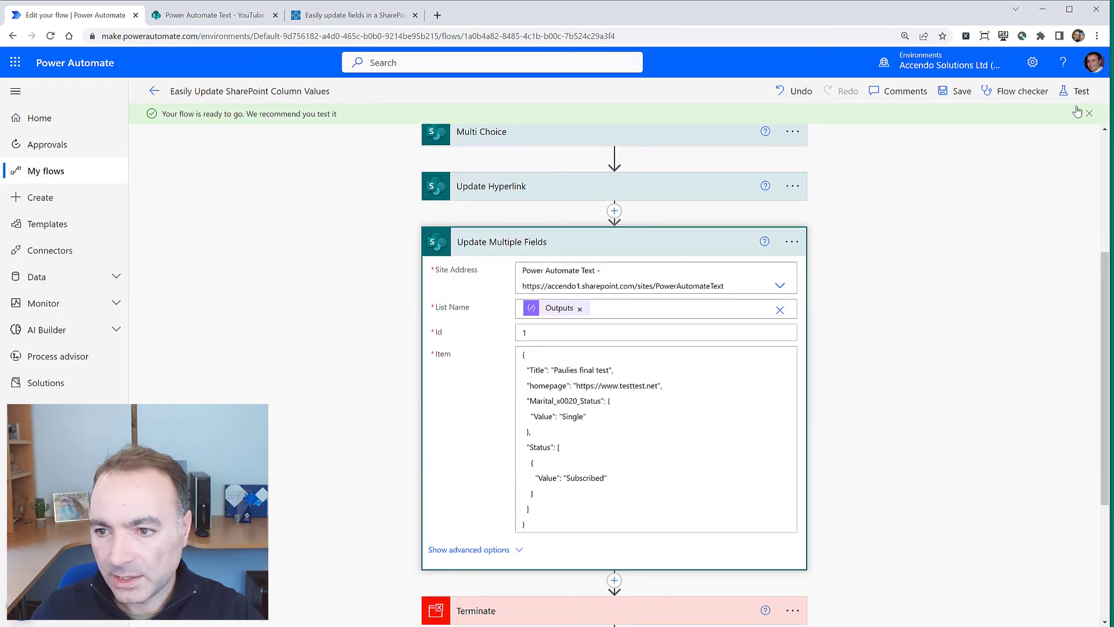
{"action": "left_click", "coordinate": [1081, 90]}
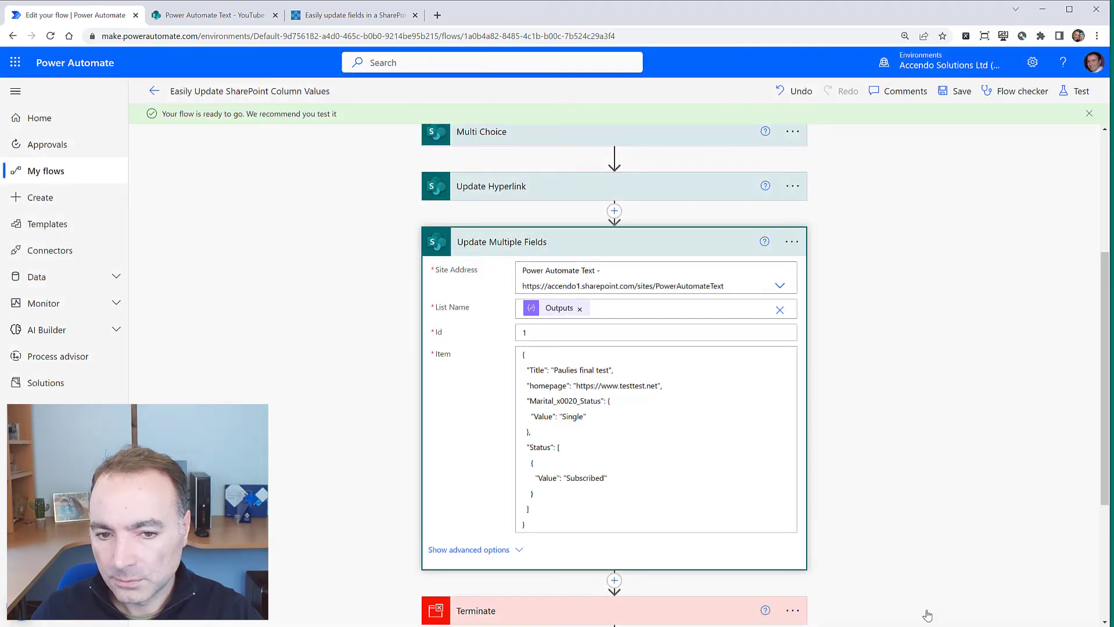
{"action": "left_click", "coordinate": [1078, 90]}
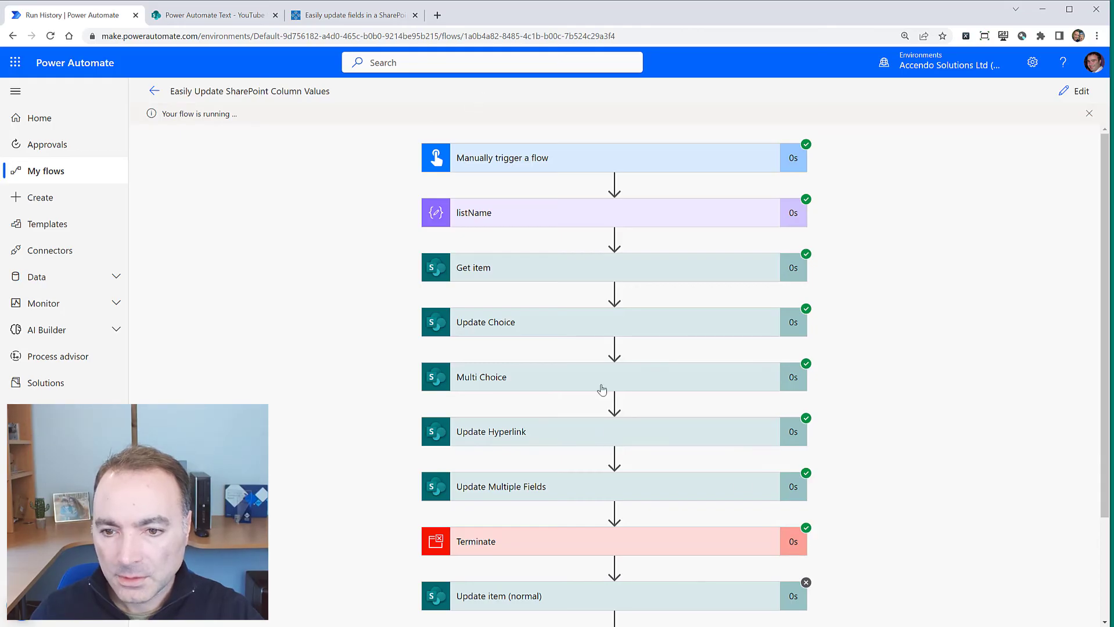
Step: Inspect the Update Multiple Fields run details and check the updated SharePoint list item
{"action": "left_click", "coordinate": [501, 487]}
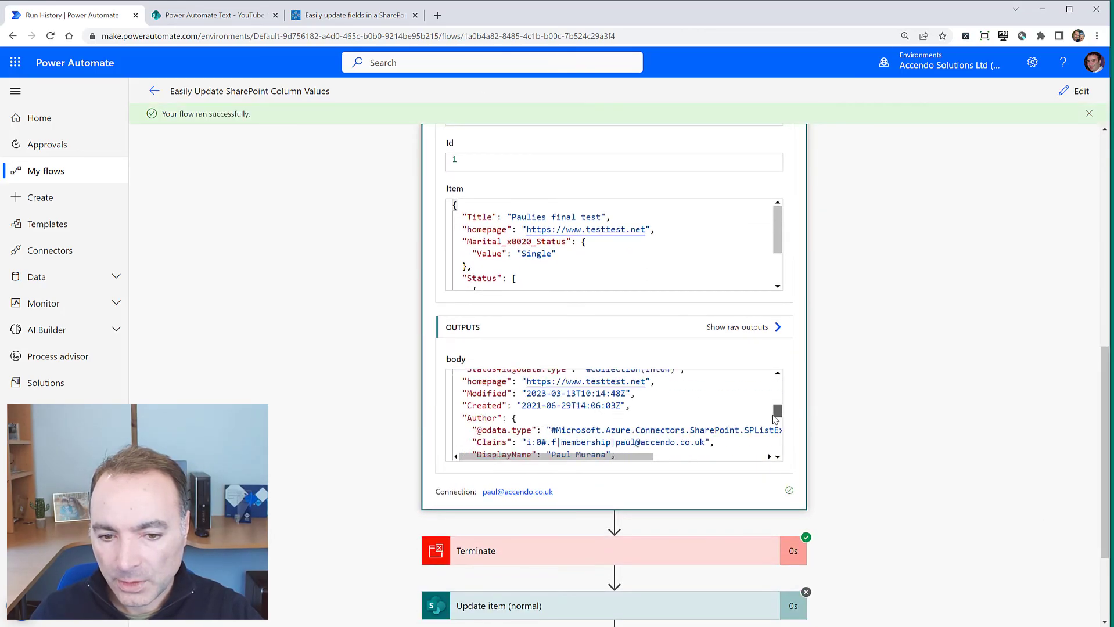
{"action": "left_click", "coordinate": [213, 14]}
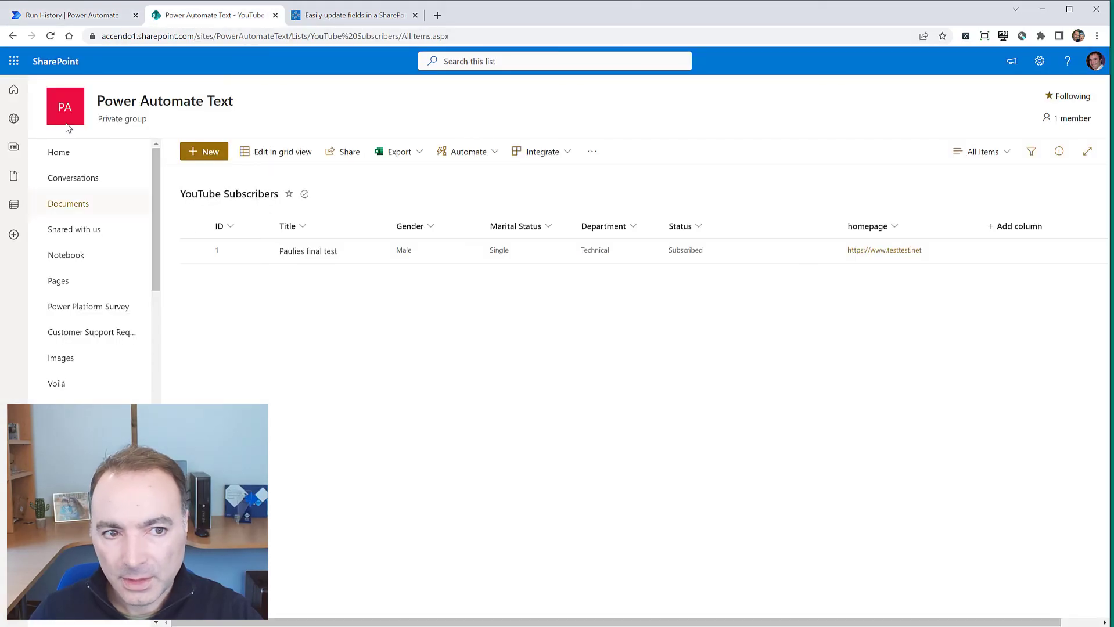